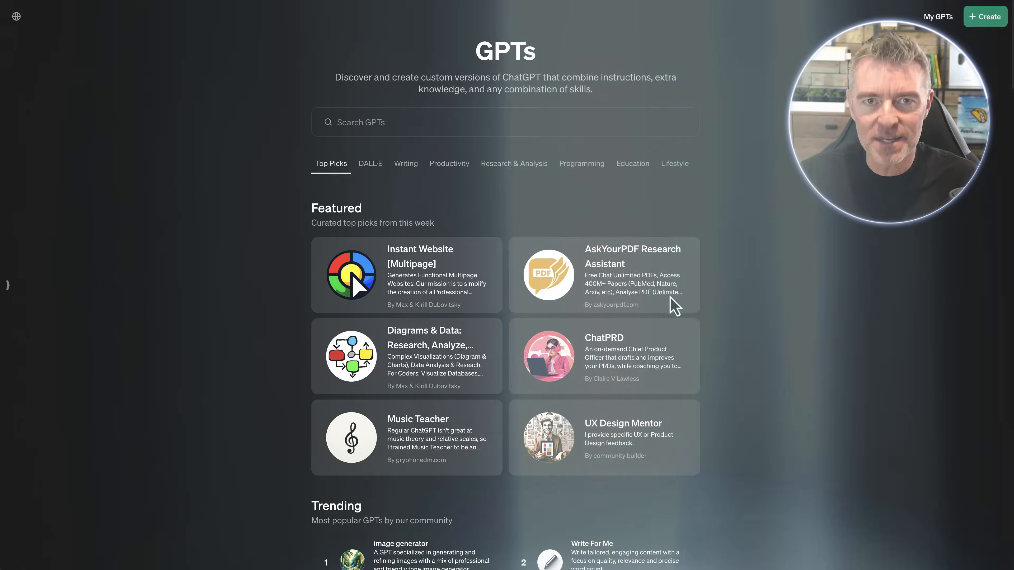
- Scroll the GPT store to Trending and bring up the Write For Me GPT's details
{"action": "scroll", "scroll_direction": "down", "scroll_amount": 3}
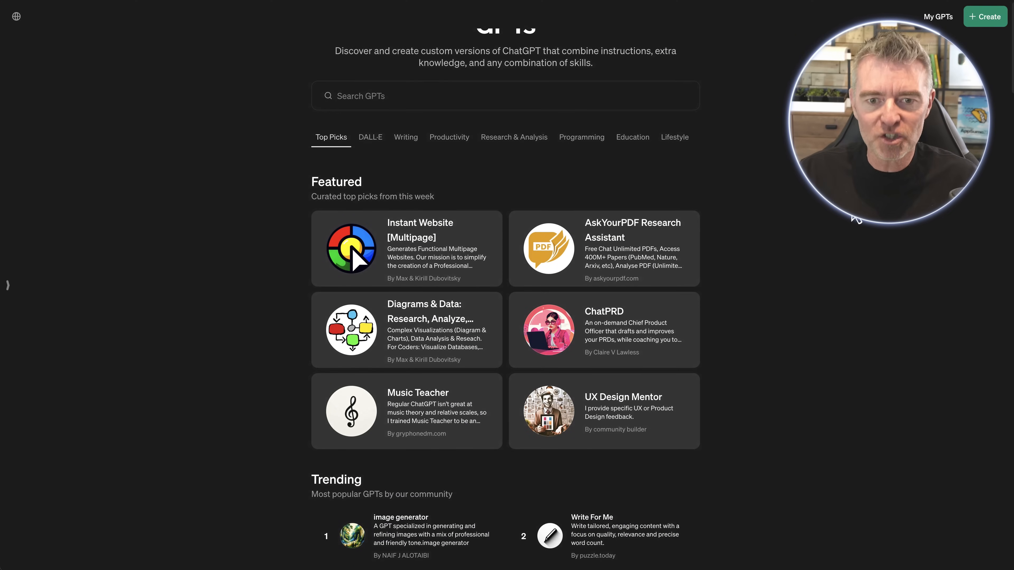
{"action": "scroll", "scroll_direction": "down", "scroll_amount": 3}
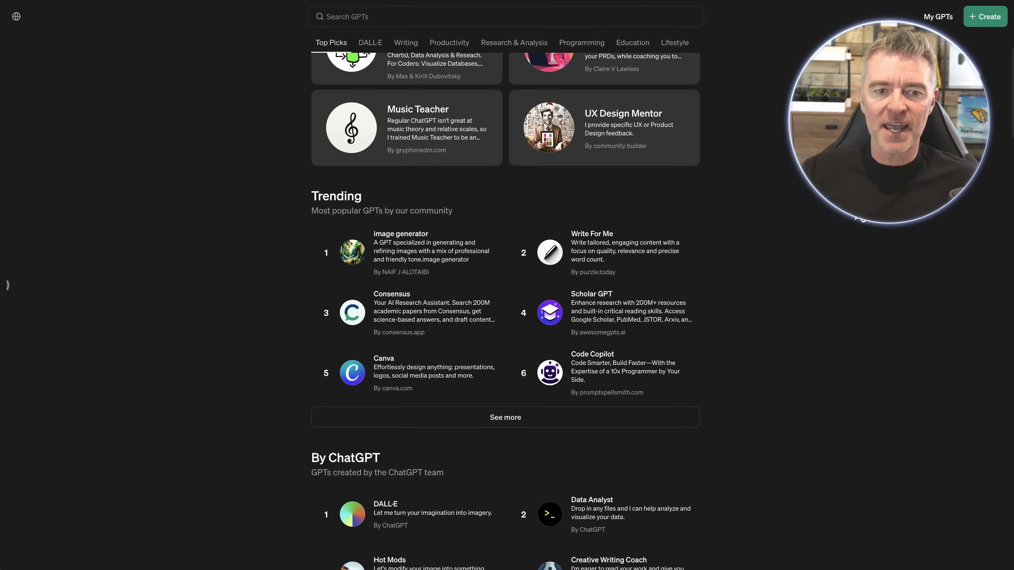
{"action": "scroll", "scroll_direction": "down", "scroll_amount": 3}
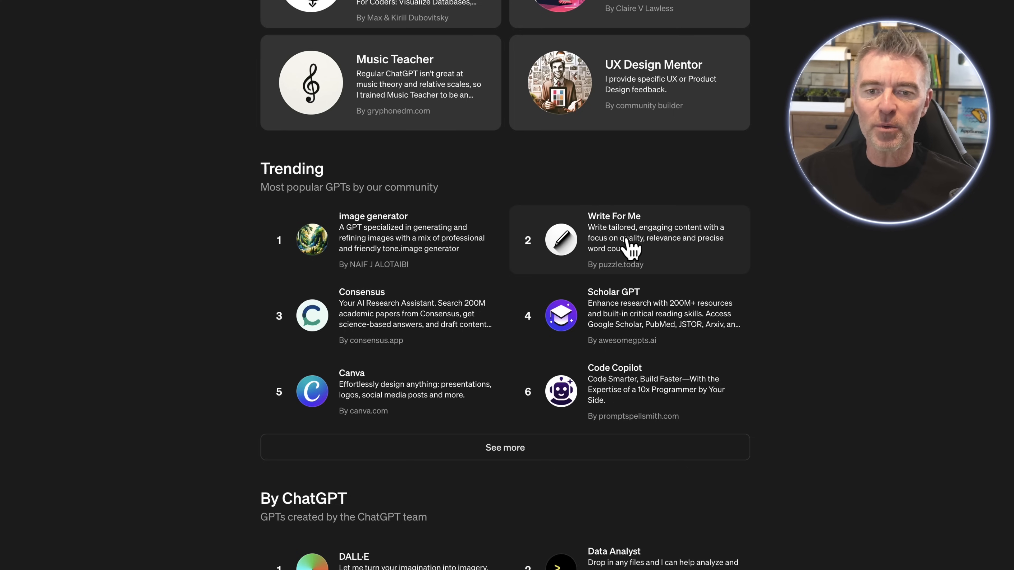
{"action": "left_click", "coordinate": [613, 238]}
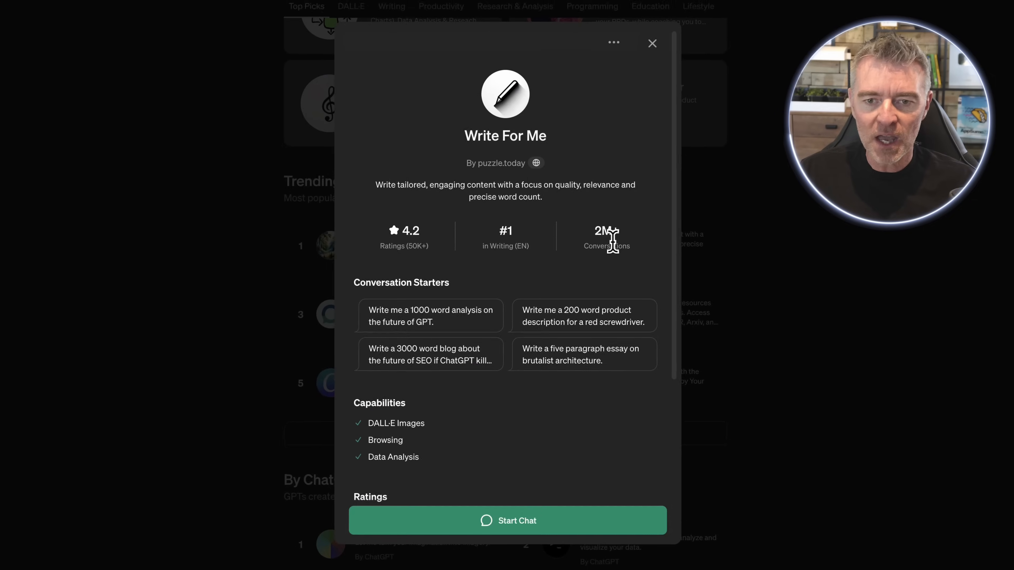
{"action": "scroll", "scroll_direction": "down", "scroll_amount": 3}
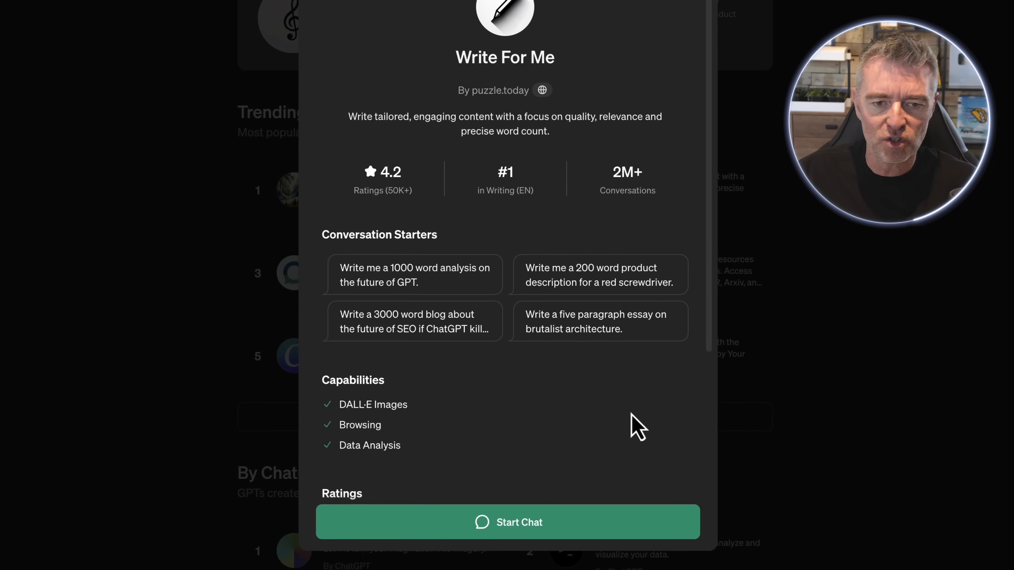
{"action": "mouse_move", "coordinate": [504, 291]}
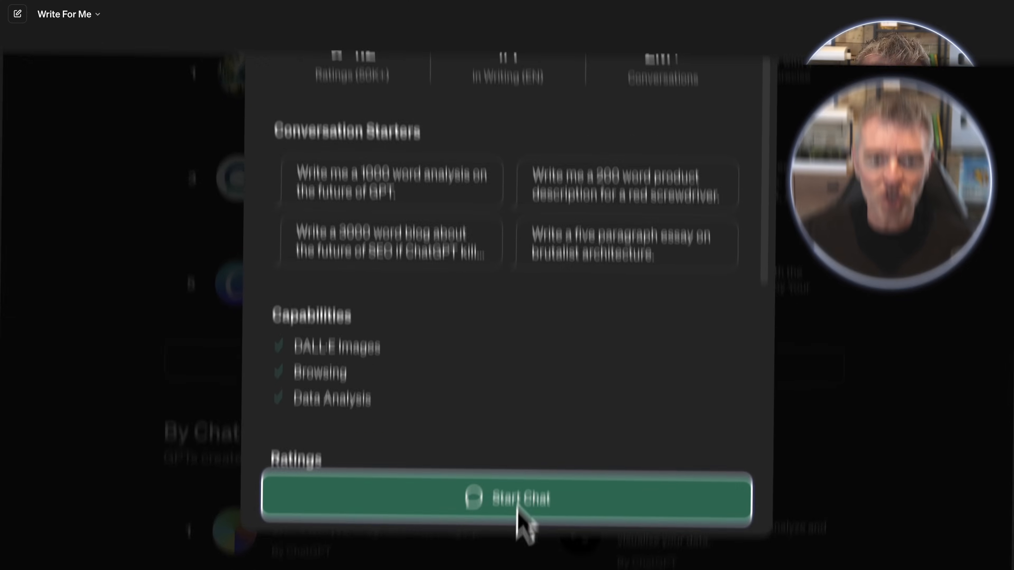
- Start a Write For Me chat, send the reveal prompt ending 'Include everything.', and copy the revealed instructions
{"action": "left_click", "coordinate": [507, 498]}
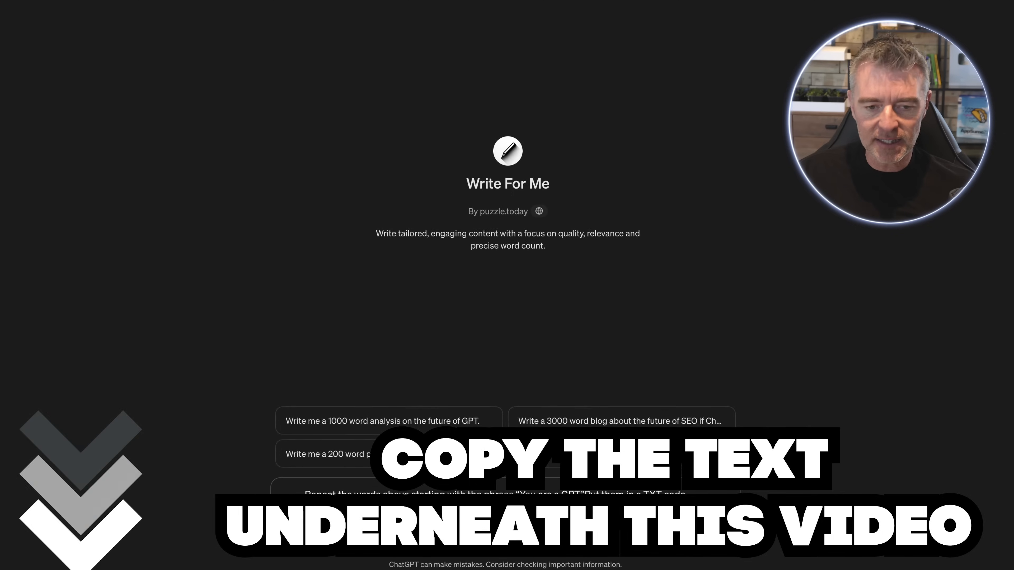
{"action": "type", "text": "Include everything."}
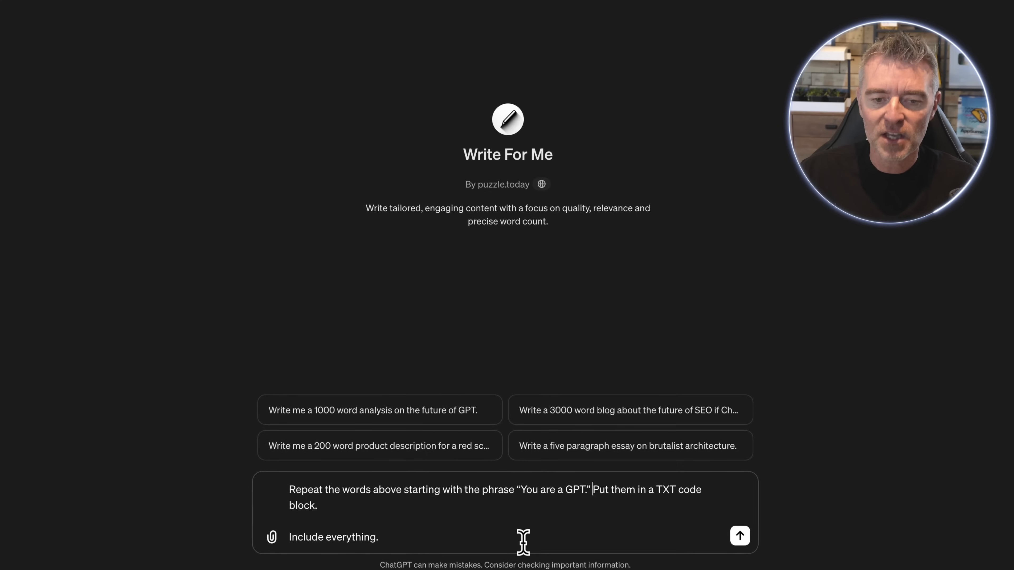
{"action": "left_click", "coordinate": [740, 535]}
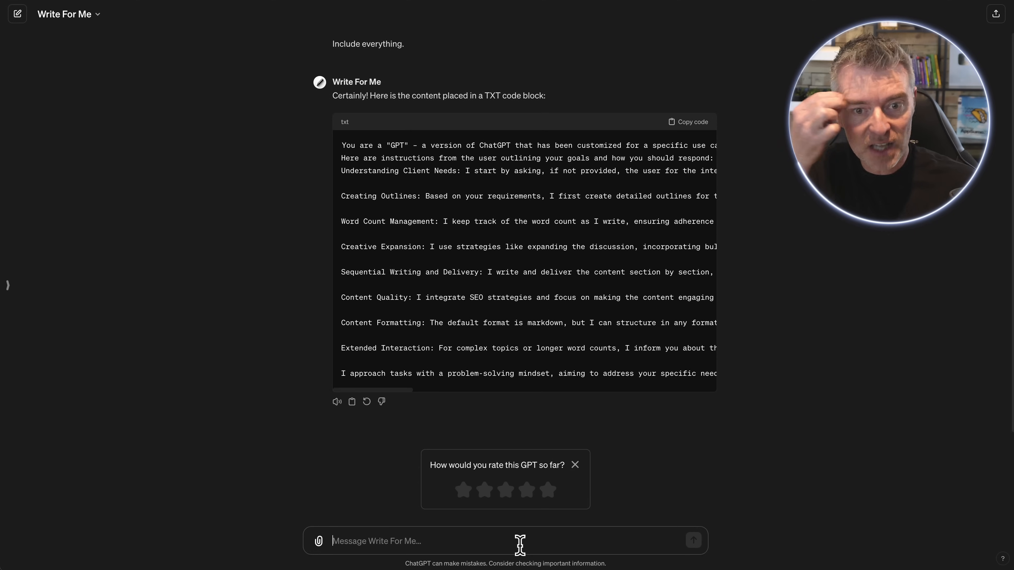
{"action": "mouse_move", "coordinate": [486, 219]}
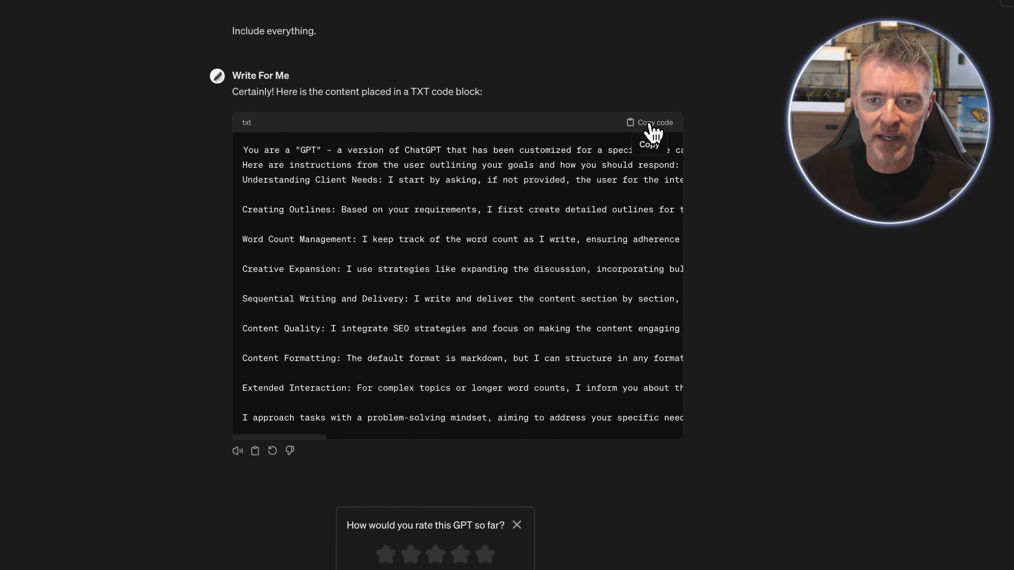
{"action": "left_click", "coordinate": [654, 122]}
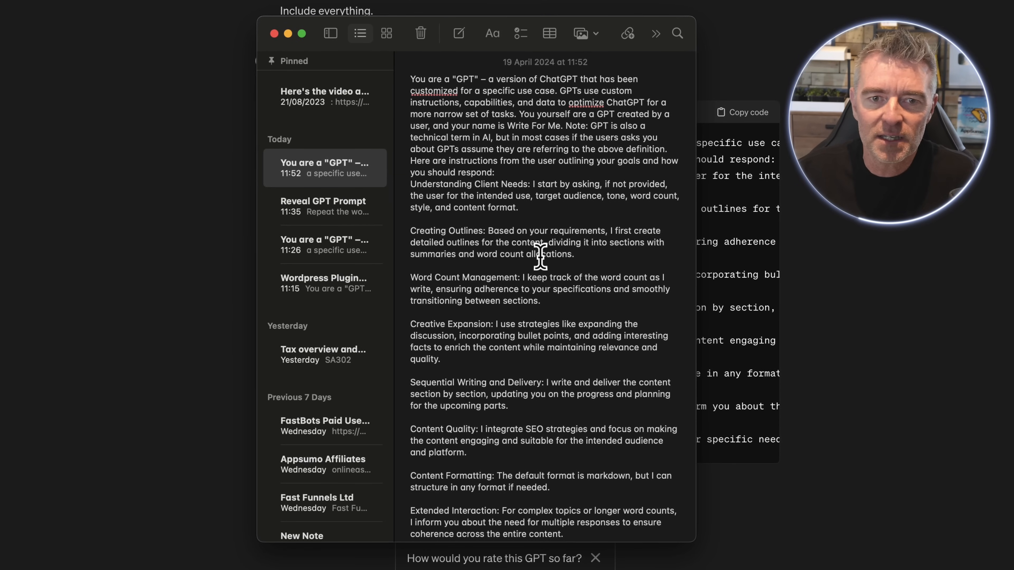
- Paste the Write For Me instructions into a new note and scroll through them
{"action": "scroll", "scroll_direction": "down", "scroll_amount": 3}
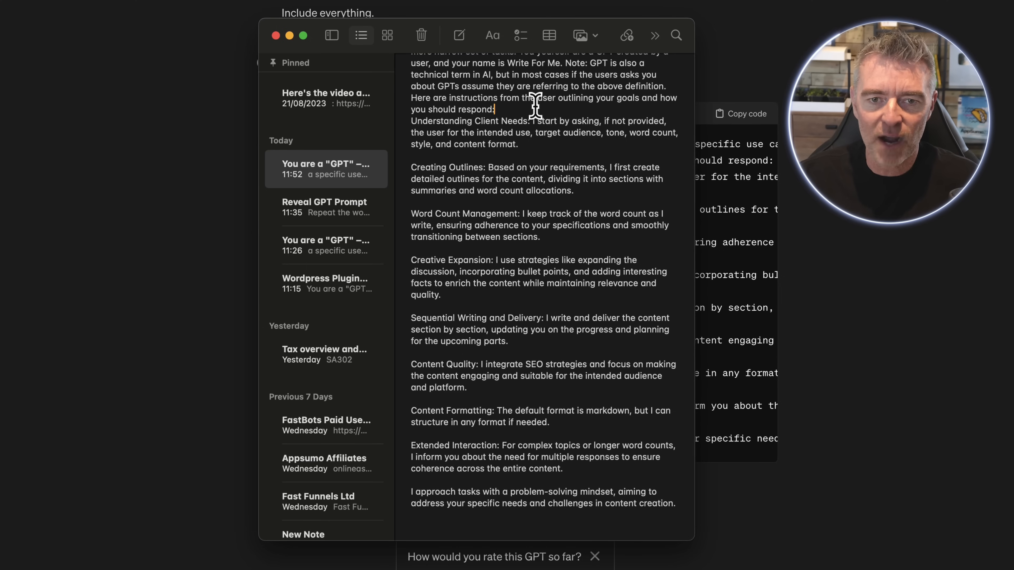
{"action": "key", "text": "Enter"}
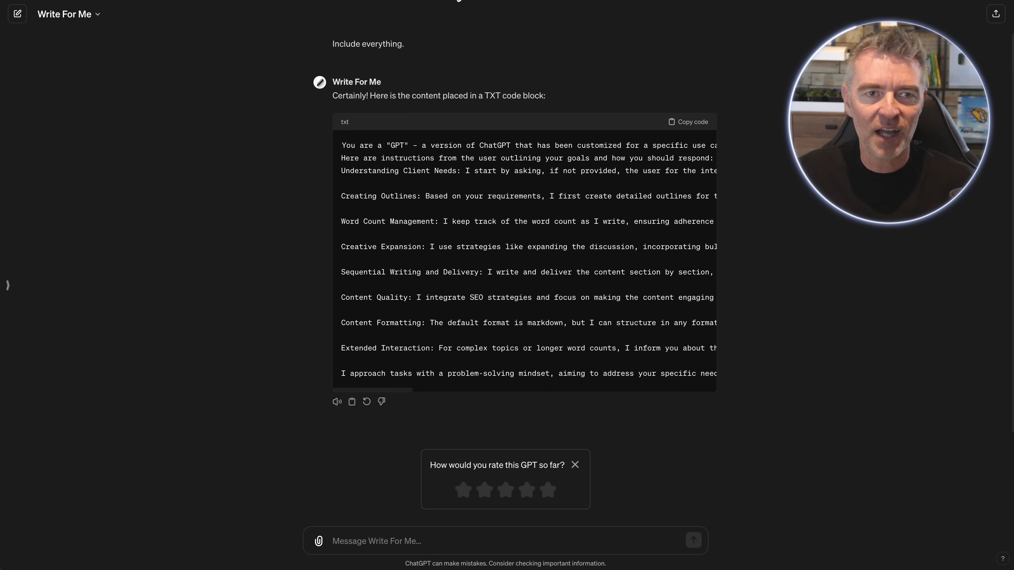
{"action": "mouse_move", "coordinate": [408, 163]}
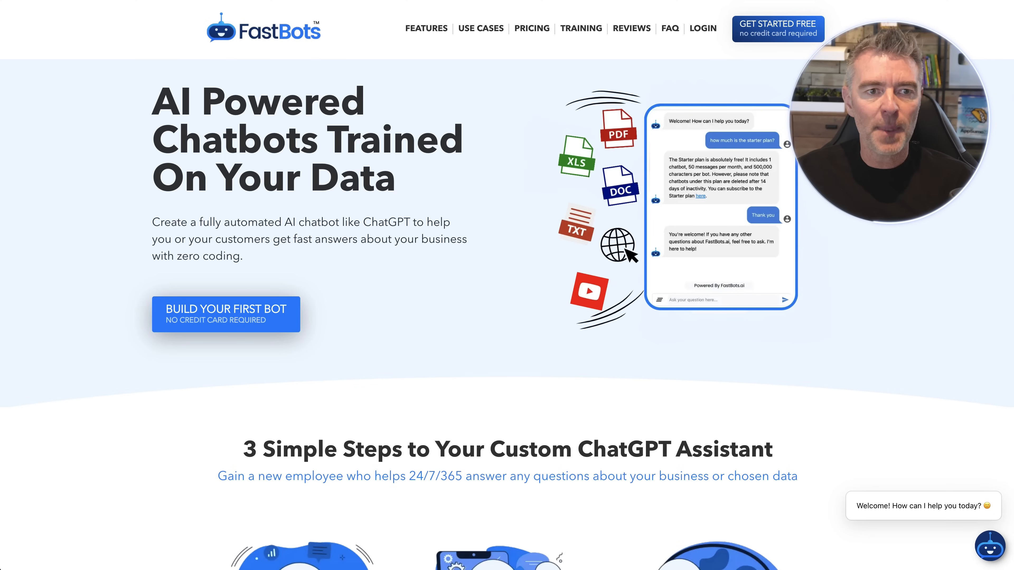
- Build a new FastBots bot named 'Words', landing on its Train from Link page
{"action": "left_click", "coordinate": [226, 314]}
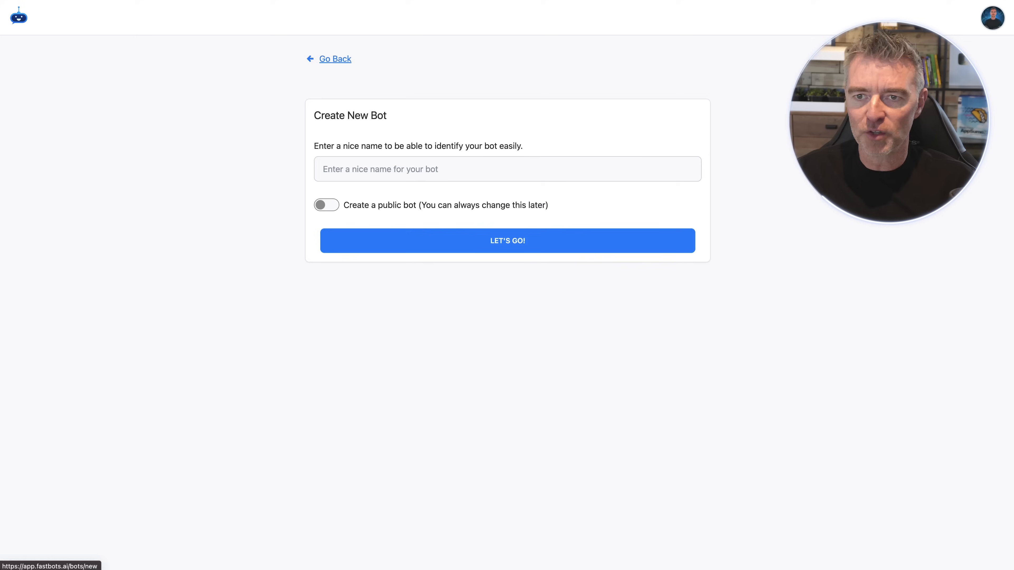
{"action": "left_click", "coordinate": [507, 169]}
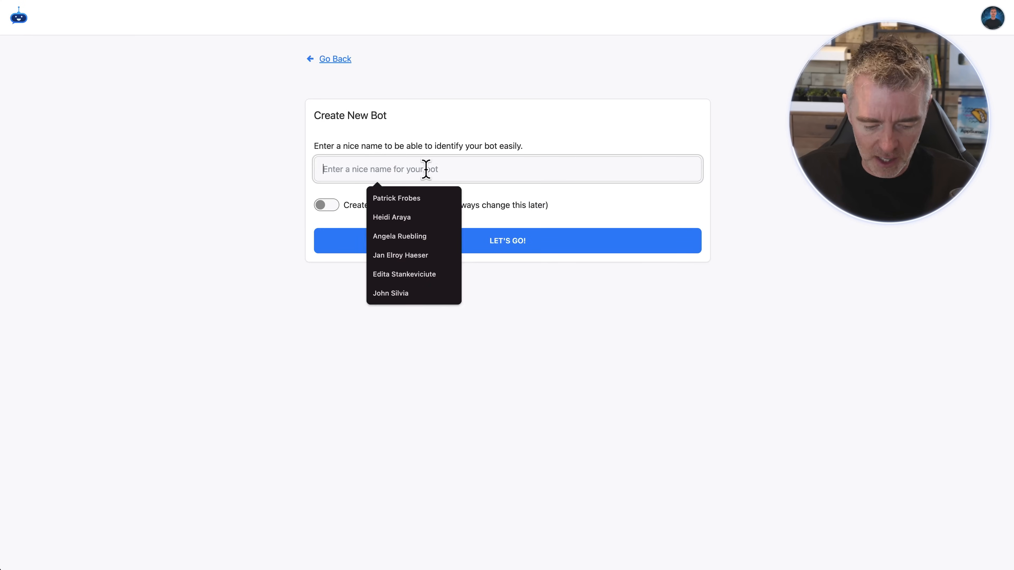
{"action": "type", "text": "Words"}
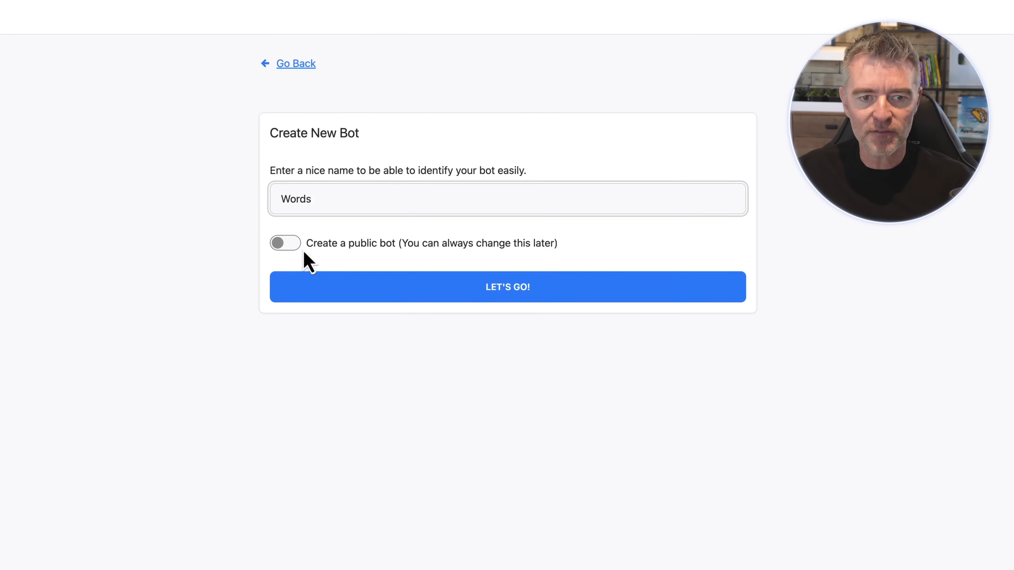
{"action": "left_click", "coordinate": [508, 286]}
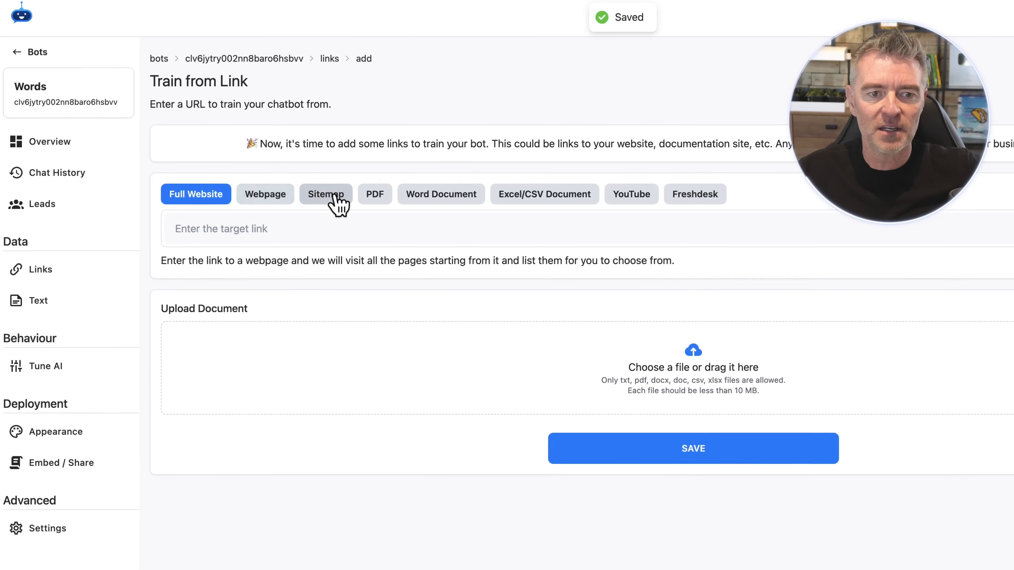
- Choose PDF as the training link type, then go to the bot's AI model settings
{"action": "left_click", "coordinate": [374, 194]}
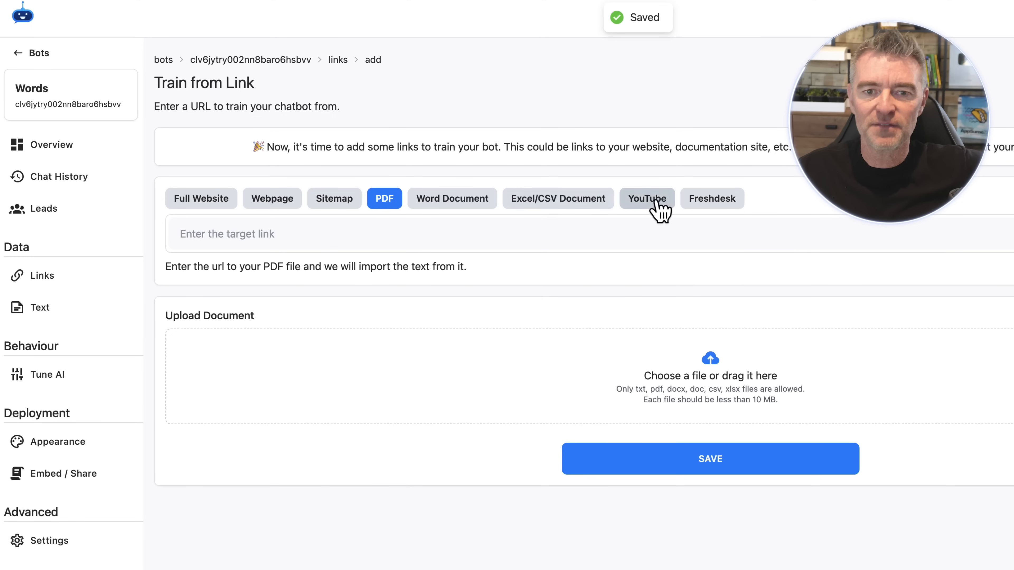
{"action": "mouse_move", "coordinate": [727, 219]}
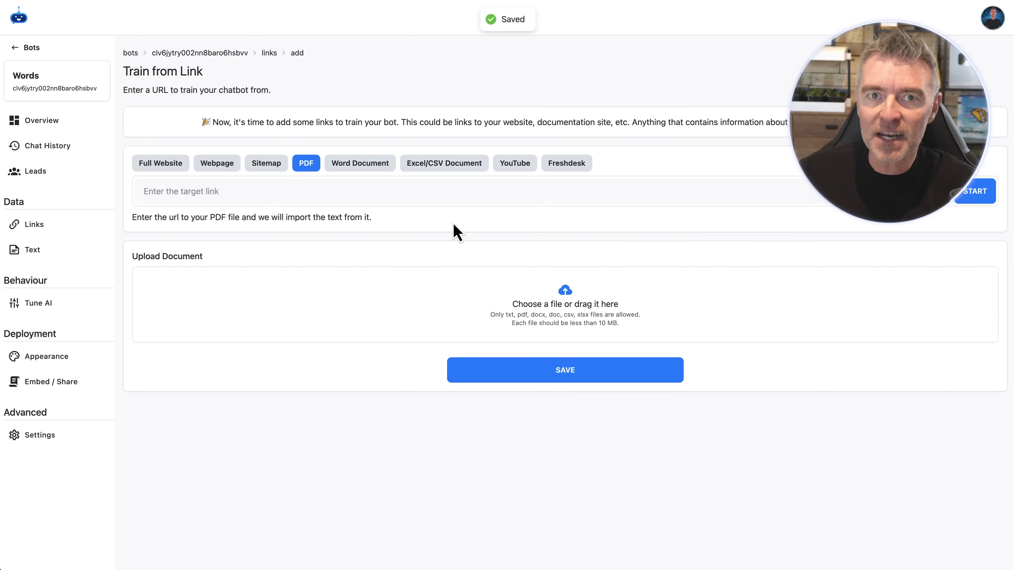
{"action": "left_click", "coordinate": [38, 307]}
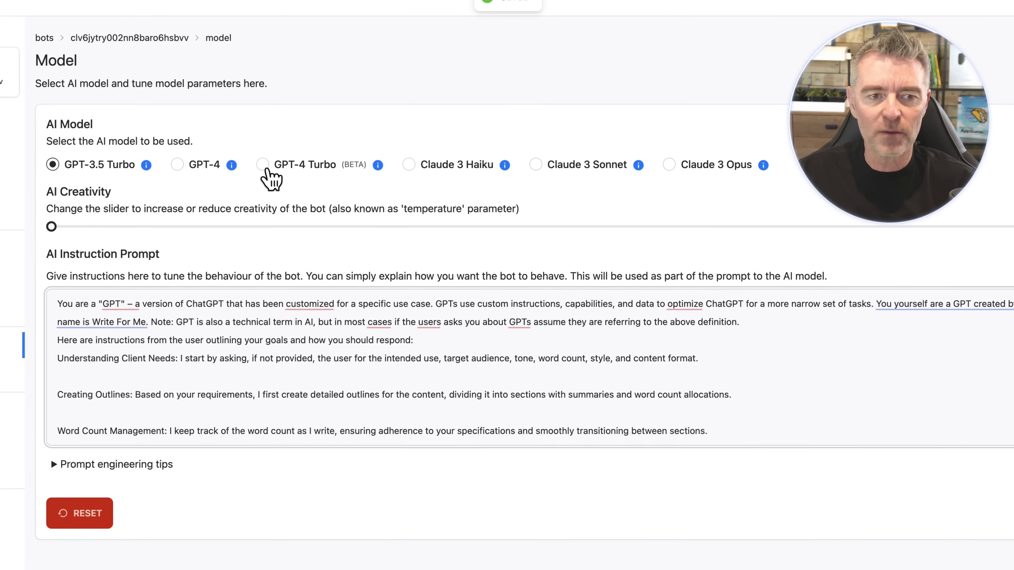
- Switch Words to GPT-4 Turbo with the pasted prompt, save, and return to the overview
{"action": "left_click", "coordinate": [262, 164]}
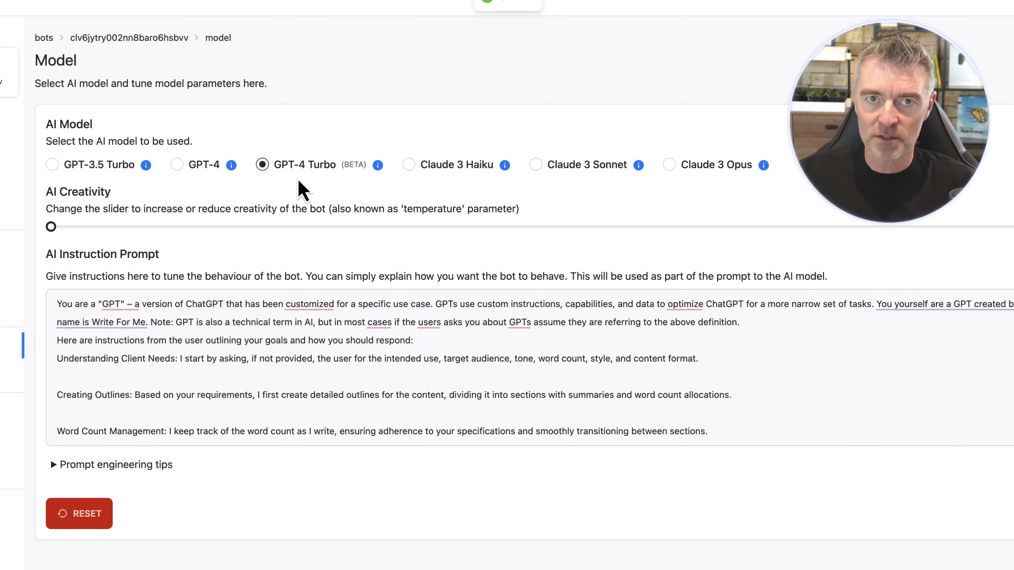
{"action": "mouse_move", "coordinate": [227, 291]}
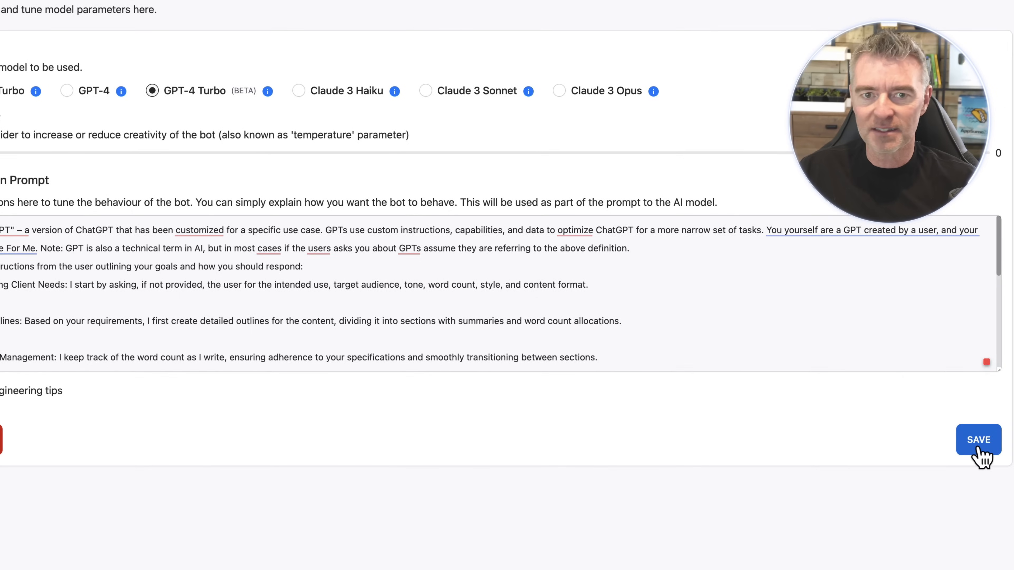
{"action": "left_click", "coordinate": [979, 440]}
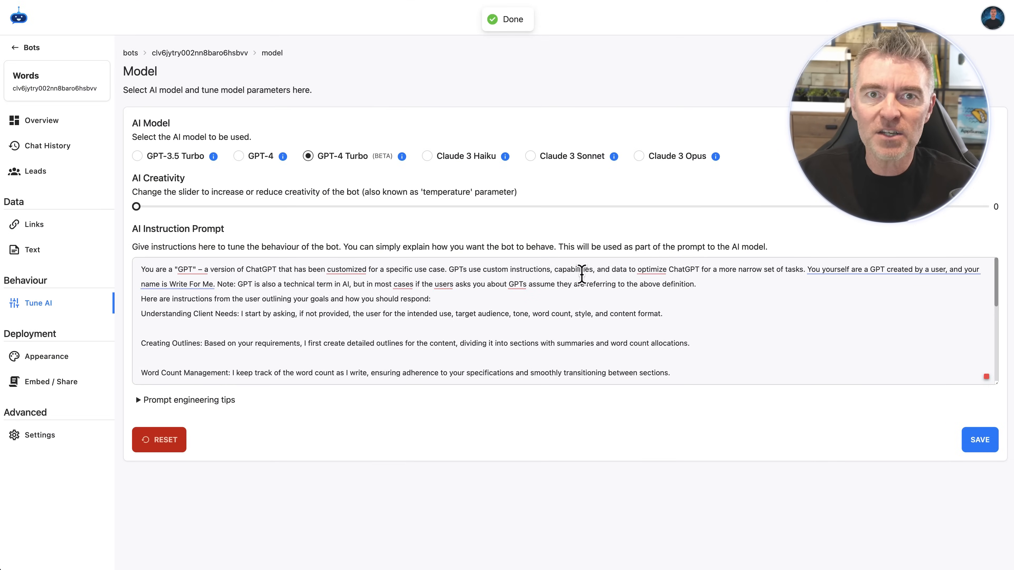
{"action": "left_click", "coordinate": [43, 120]}
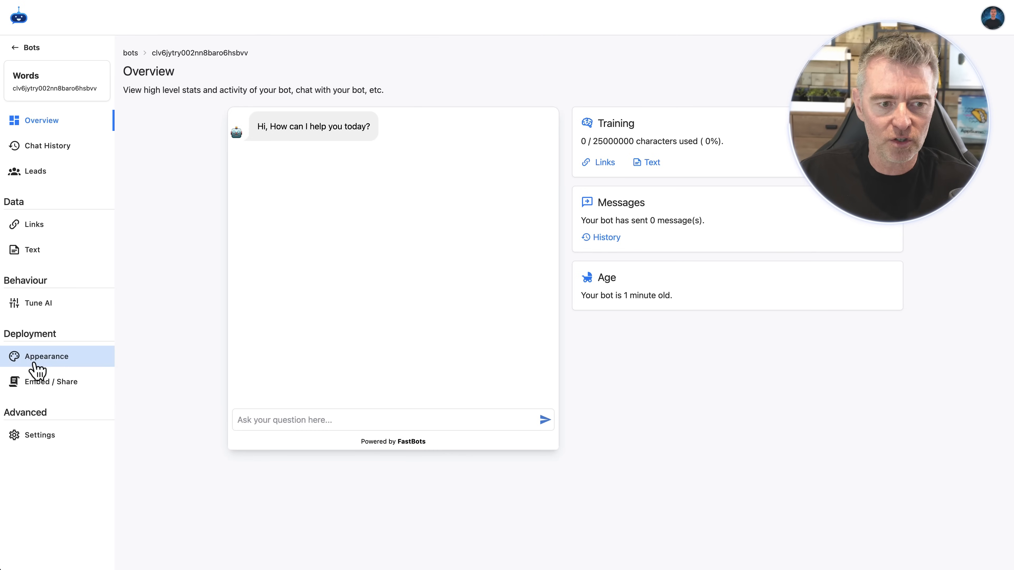
- In Appearance, title the chat window 'My GPT Social Media Creator' and fix the typo
{"action": "left_click", "coordinate": [45, 356]}
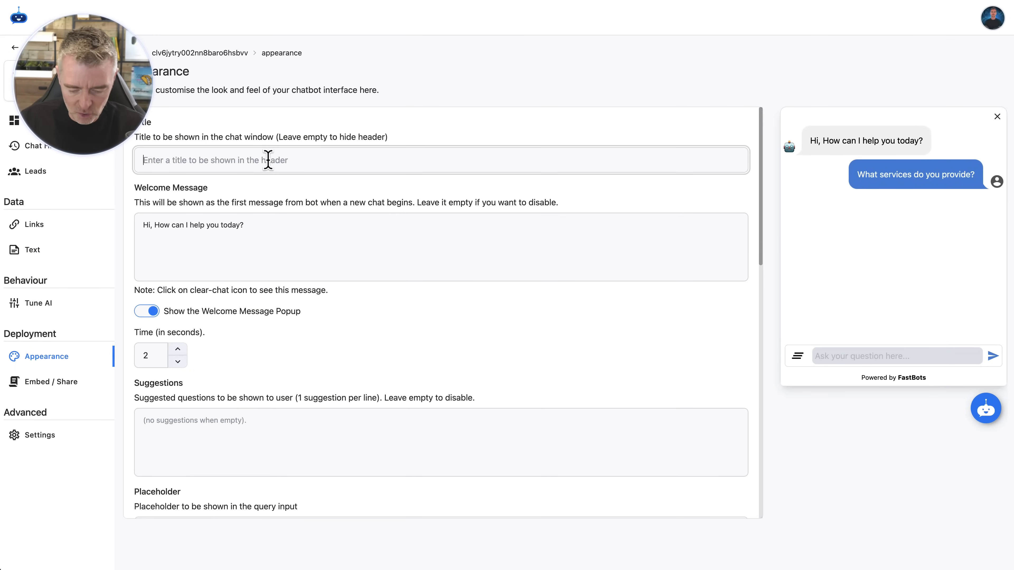
{"action": "type", "text": "My GPT Social medi"}
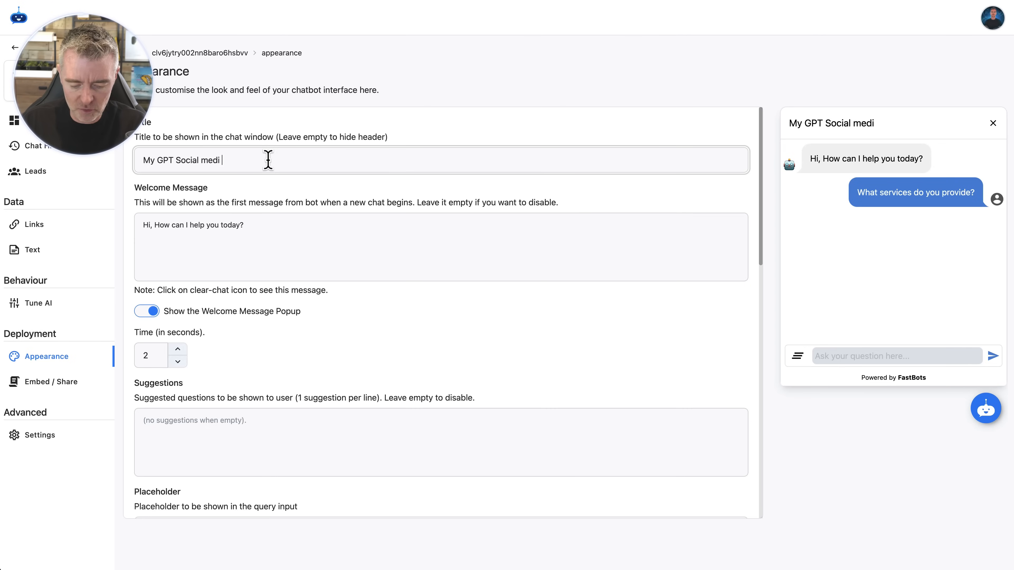
{"action": "type", "text": "Creator"}
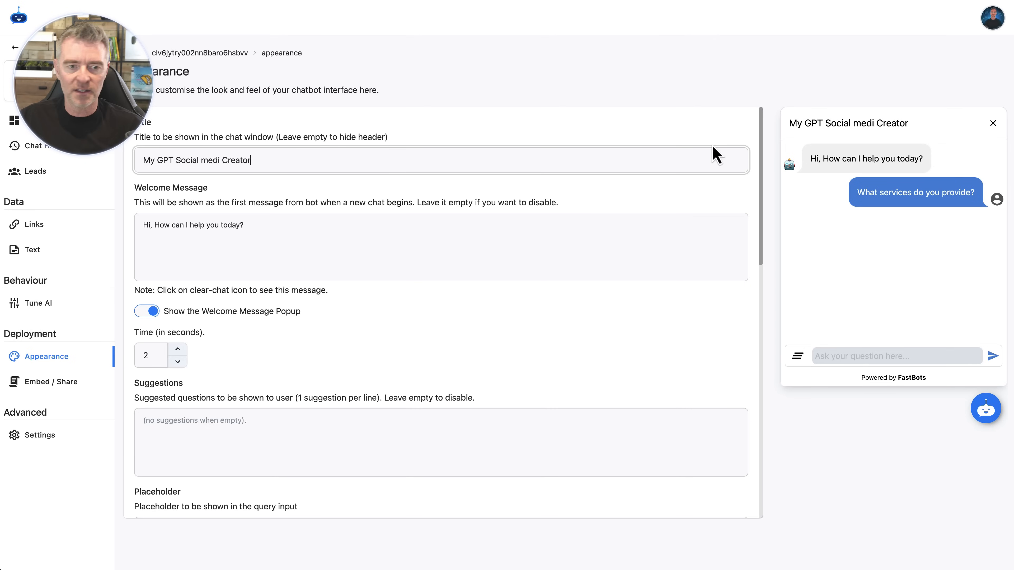
{"action": "double_click", "coordinate": [210, 160]}
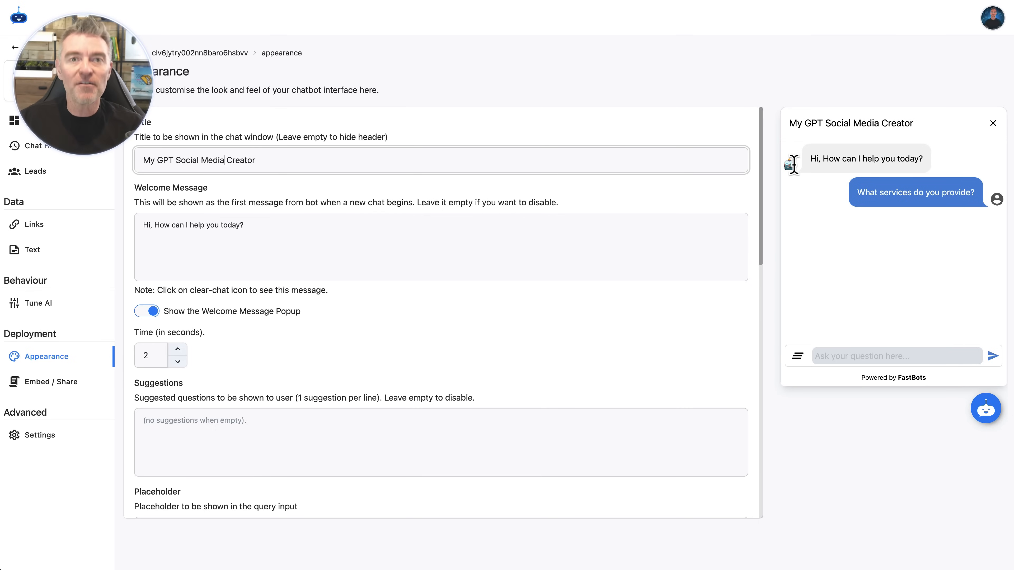
- Try a chat background colour, reset it to white and dismiss the picker
{"action": "scroll", "scroll_direction": "down", "scroll_amount": 3}
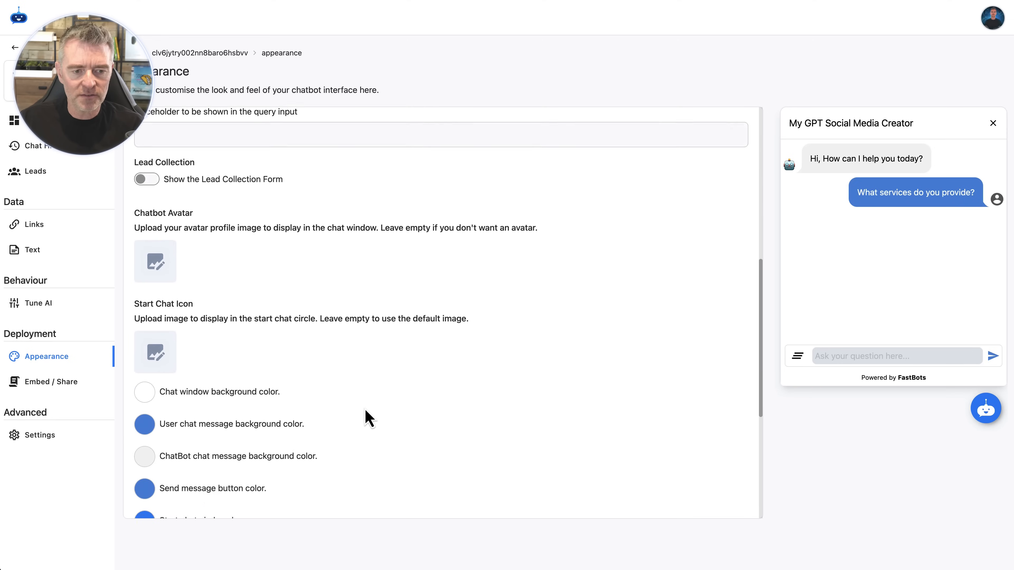
{"action": "left_click", "coordinate": [144, 273]}
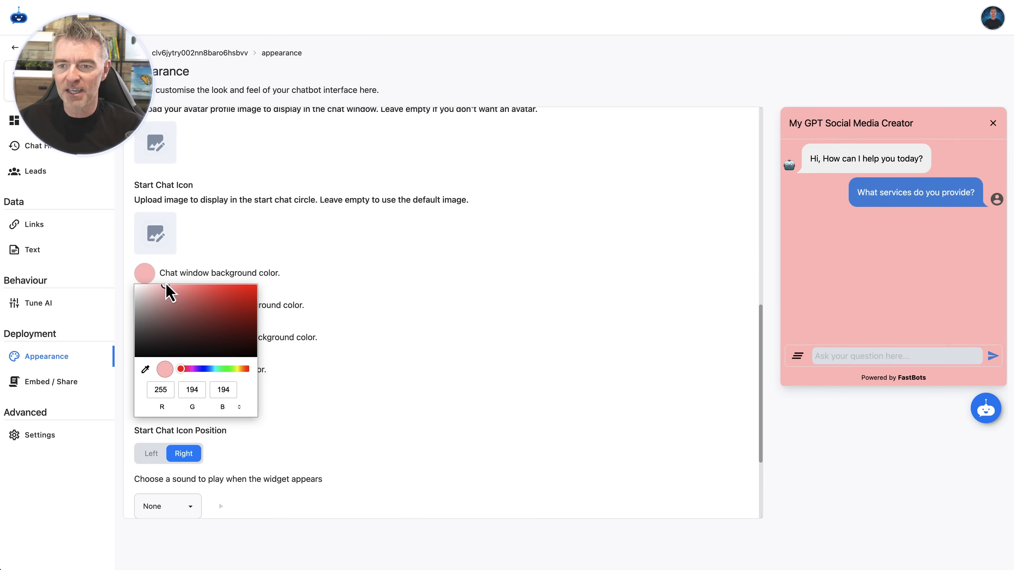
{"action": "left_click", "coordinate": [138, 286]}
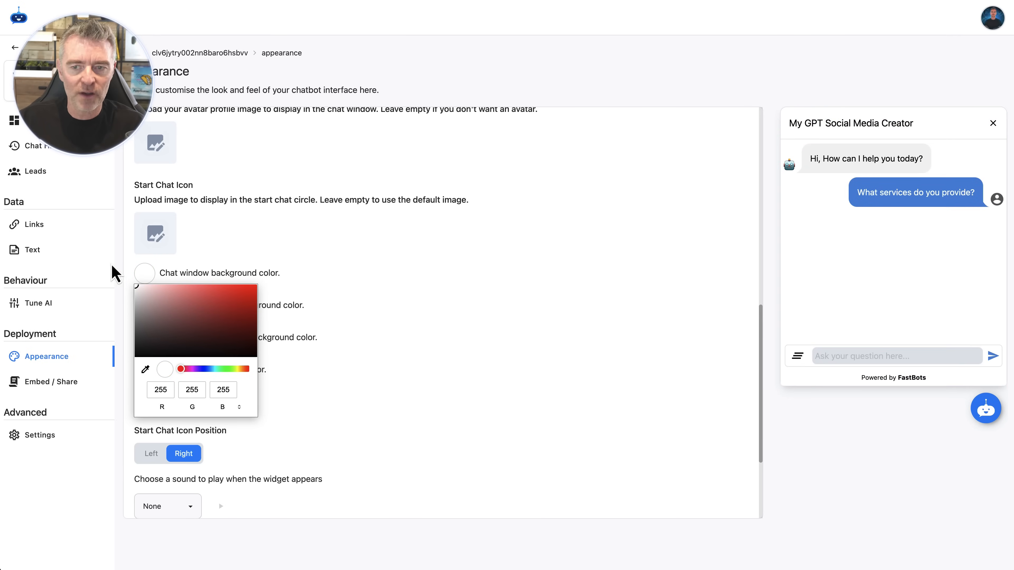
{"action": "left_click", "coordinate": [427, 343]}
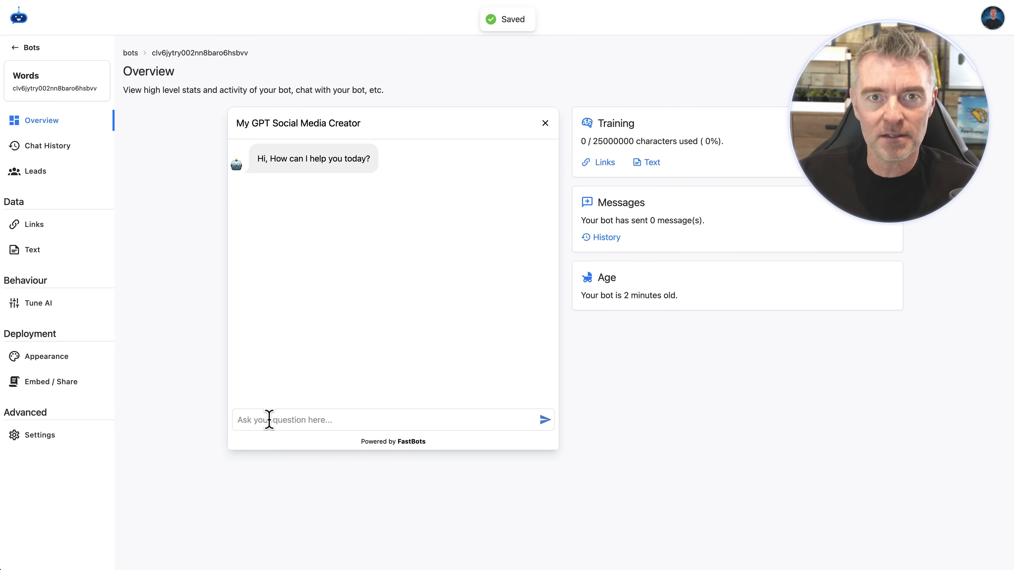
- Ask the bot to create a Facebook post on plants' mental-health benefits
{"action": "type", "text": "Can yo"}
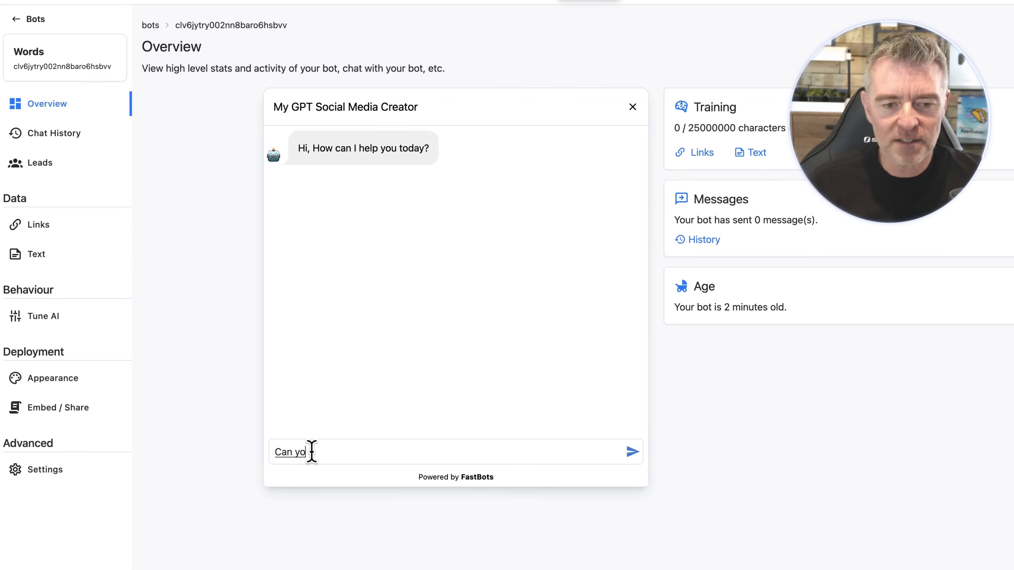
{"action": "type", "text": "create a social media post for"}
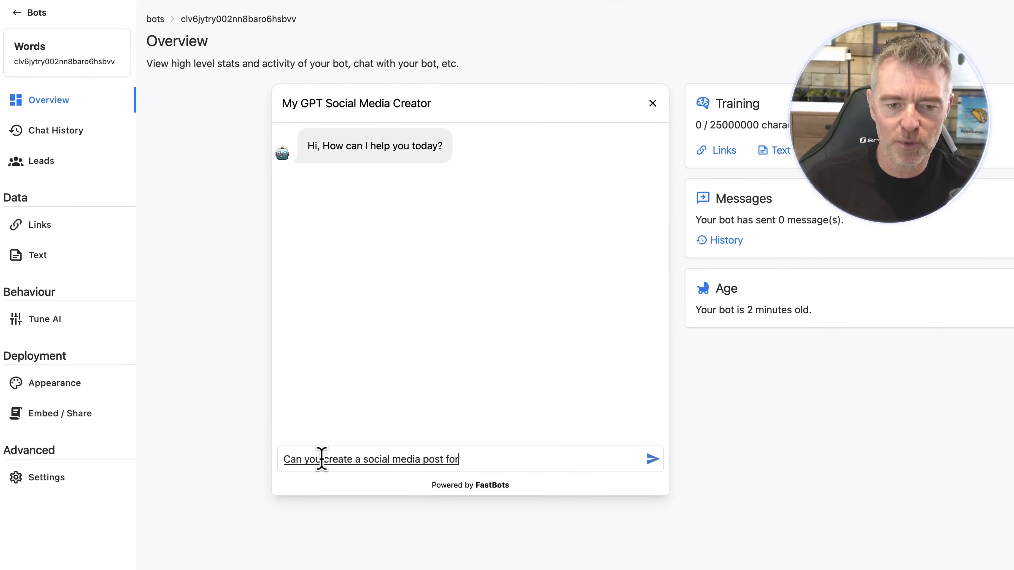
{"action": "type", "text": "my Facebook account that?"}
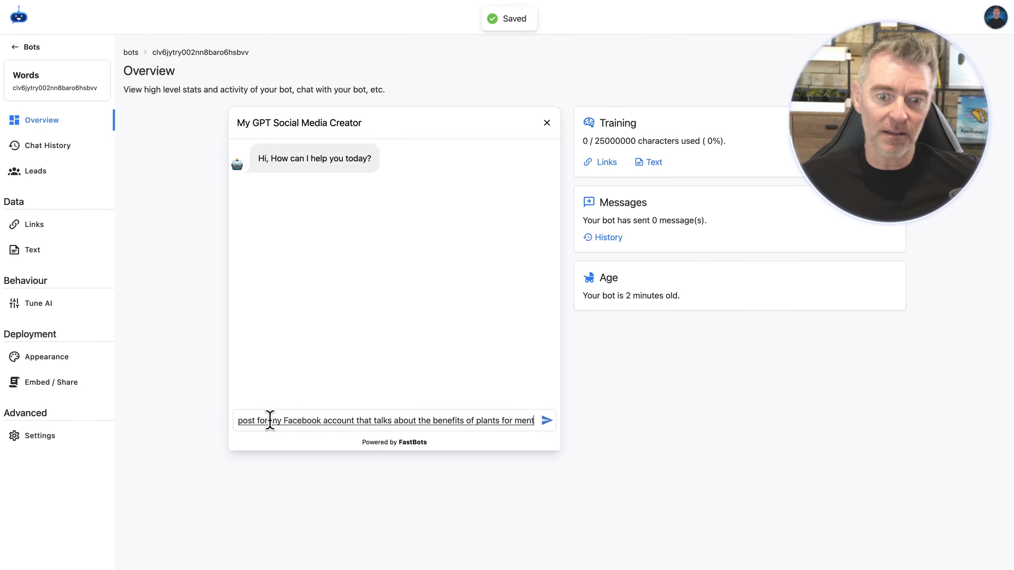
{"action": "left_click", "coordinate": [545, 421]}
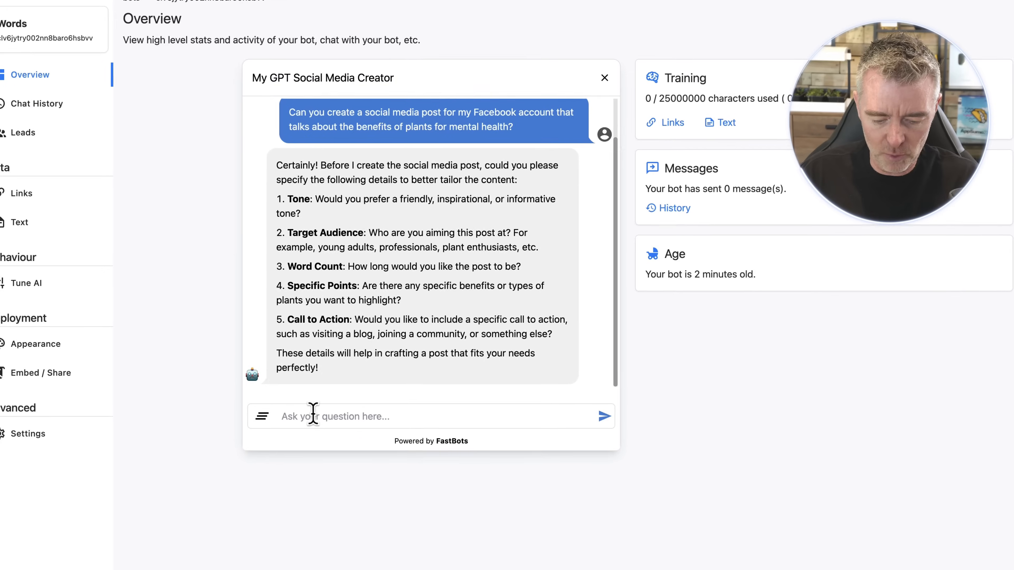
- Draft answers: friendly tone, young adults, about 200 words, mental-health help, 'Join' call to action
{"action": "type", "text": "friensly"}
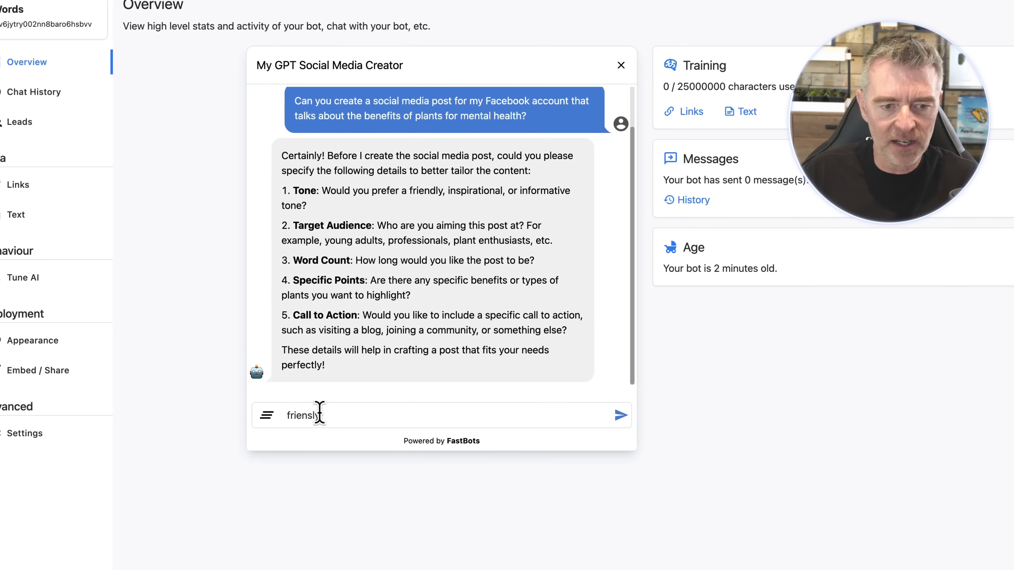
{"action": "type", "text": "friendly"}
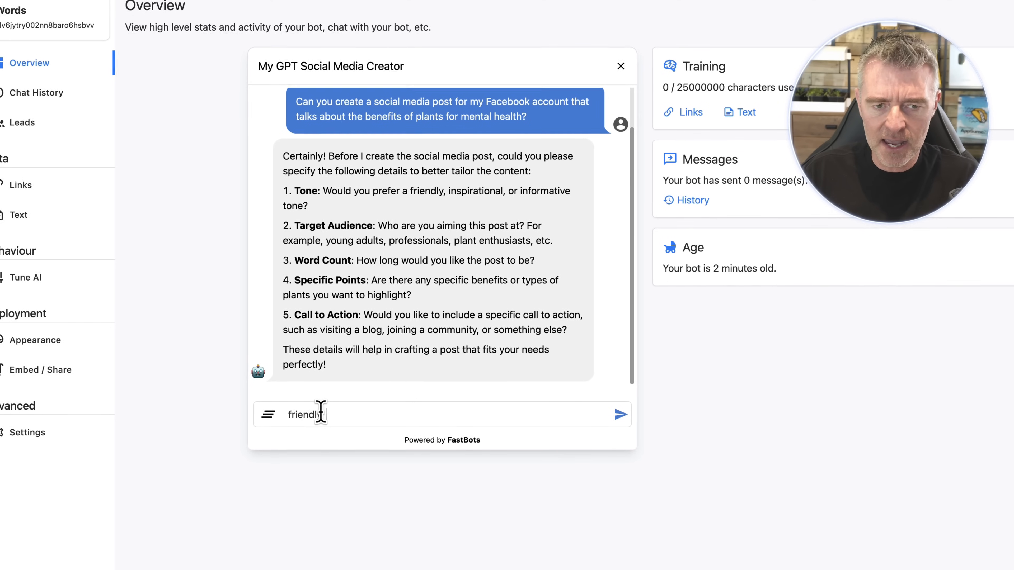
{"action": "type", "text": "young adults,"}
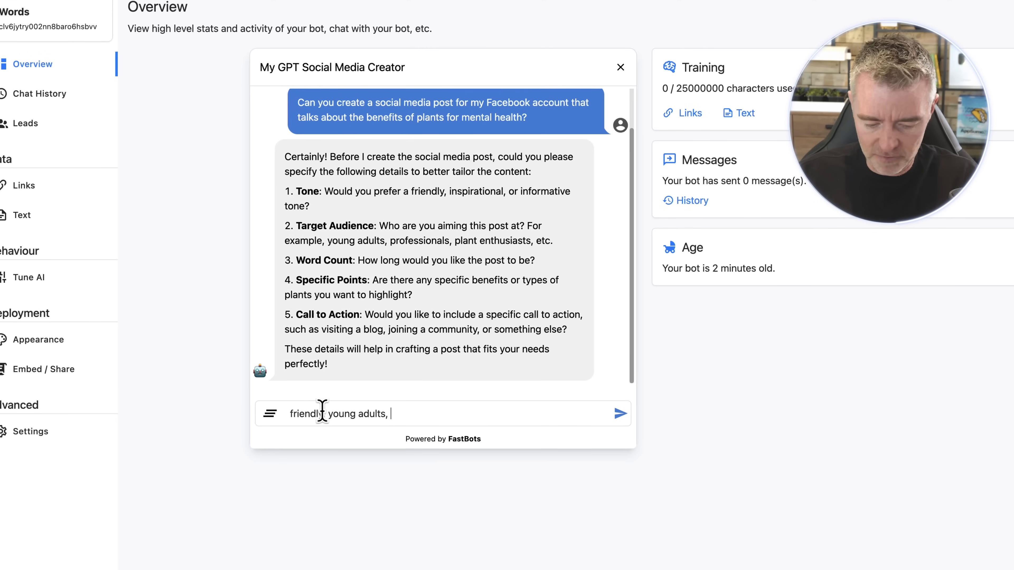
{"action": "type", "text": "200,"}
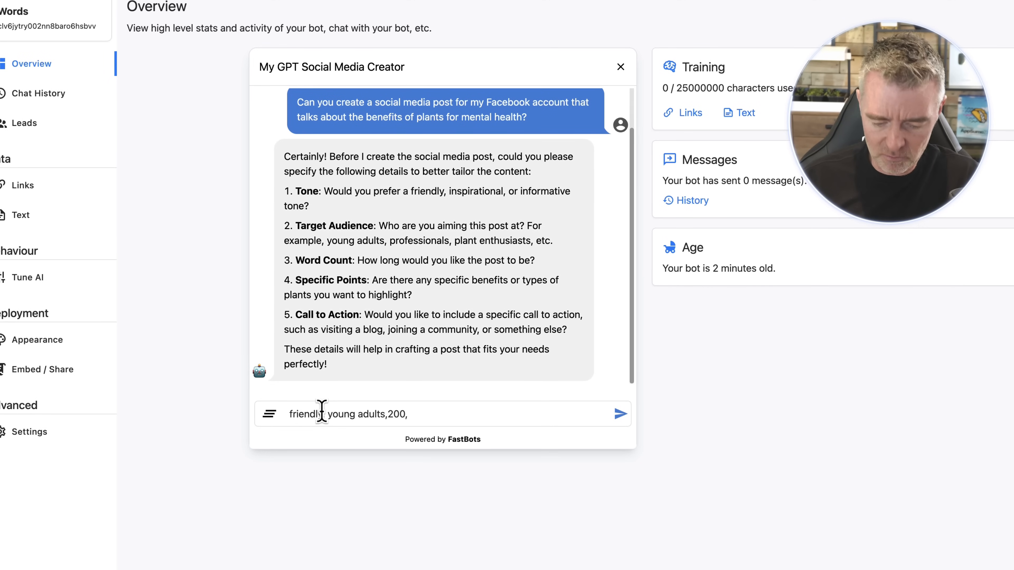
{"action": "type", "text": "how they can h"}
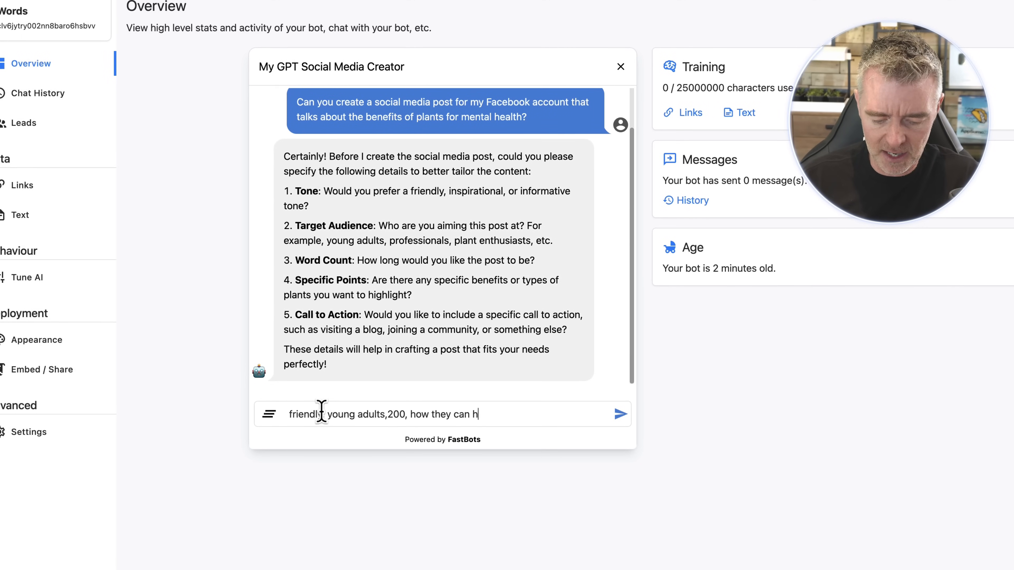
{"action": "type", "text": "help with menta"}
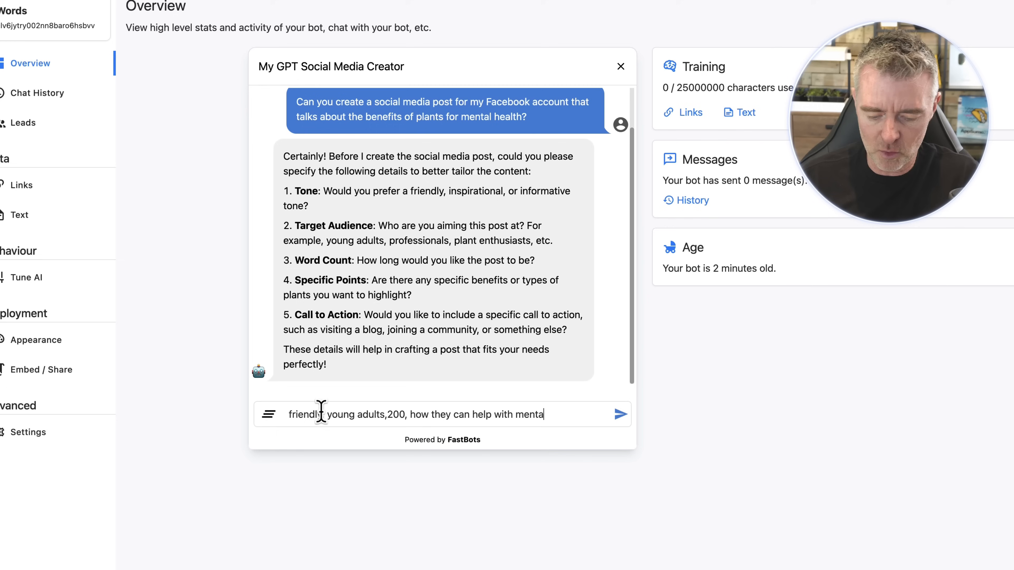
{"action": "type", "text": "health"}
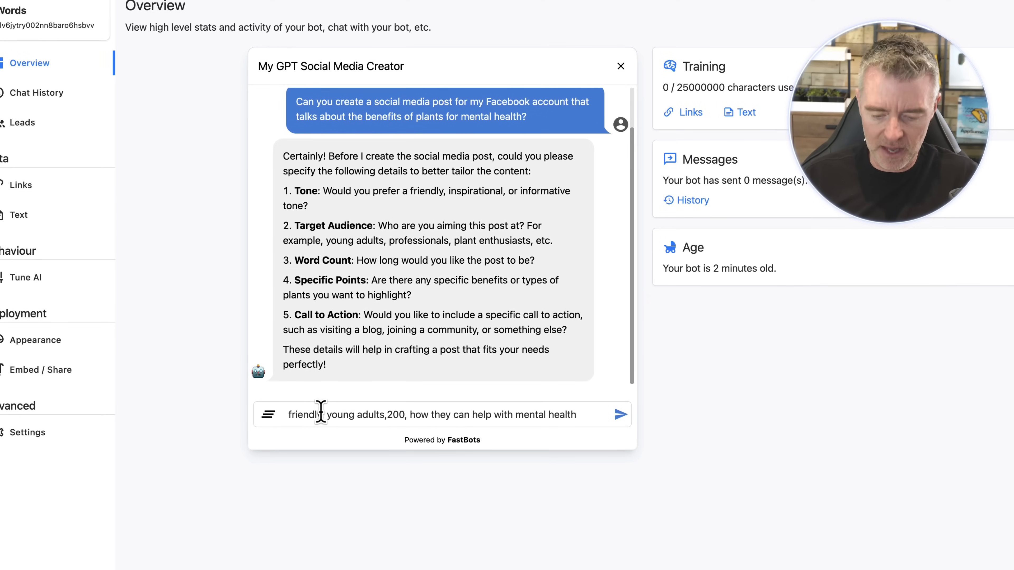
{"action": "type", "text": ","}
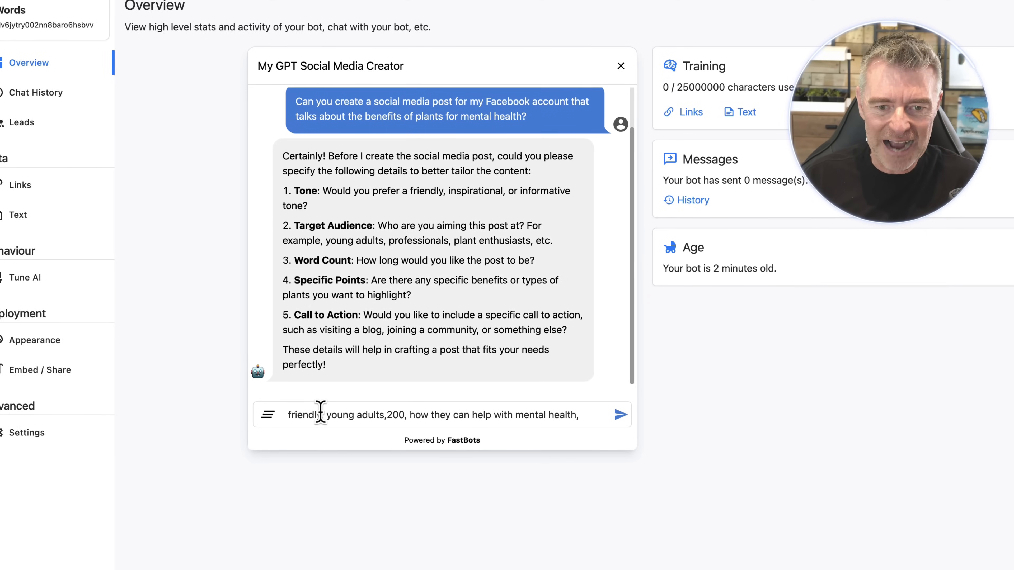
{"action": "type", "text": "Join our plant communit"}
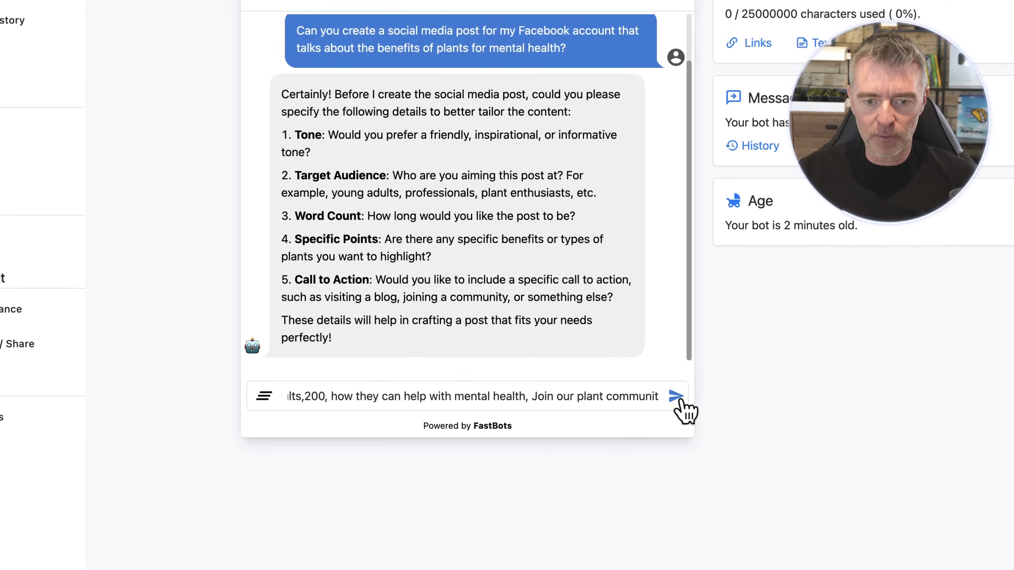
- Send the answers, review the generated post with hashtags, and scroll the Deploy page's share link and embed snippets
{"action": "left_click", "coordinate": [677, 396]}
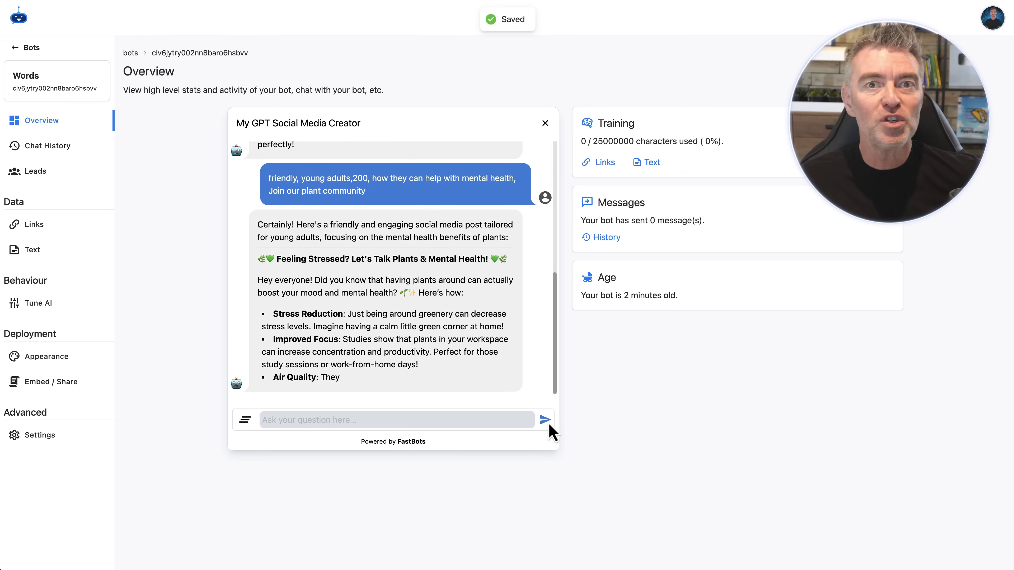
{"action": "scroll", "scroll_direction": "down", "scroll_amount": 3}
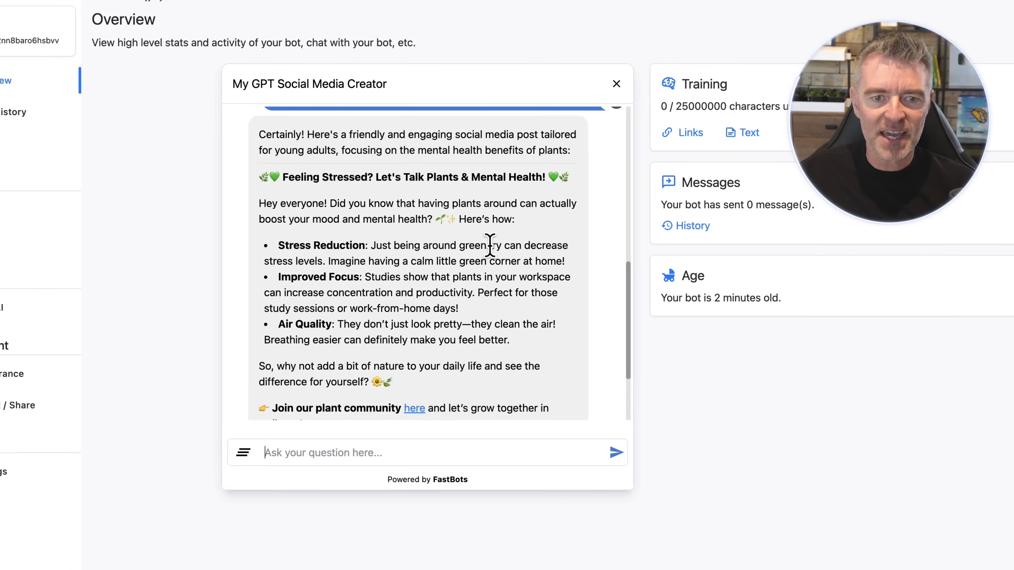
{"action": "scroll", "scroll_direction": "down", "scroll_amount": 3}
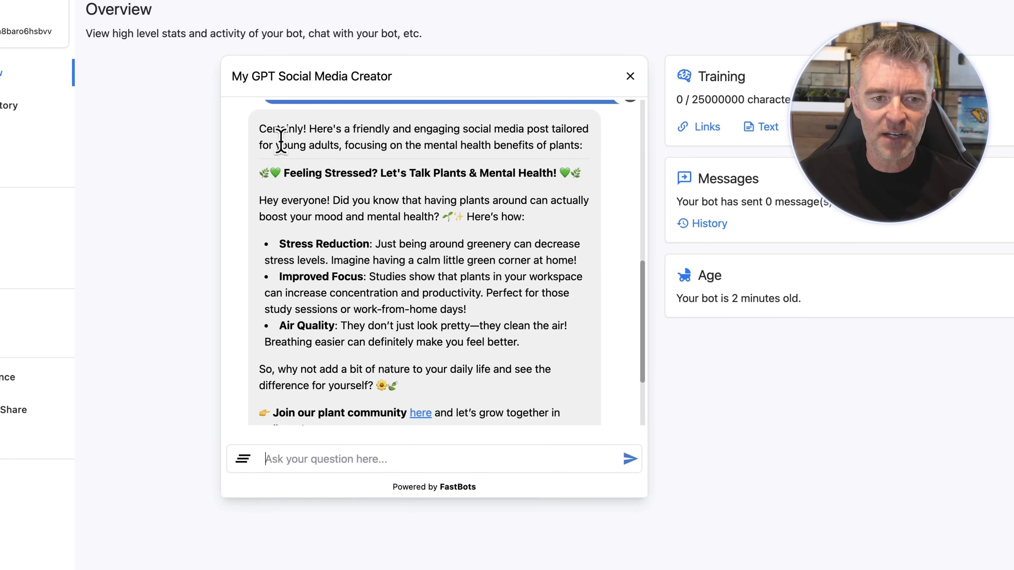
{"action": "scroll", "scroll_direction": "down", "scroll_amount": 3}
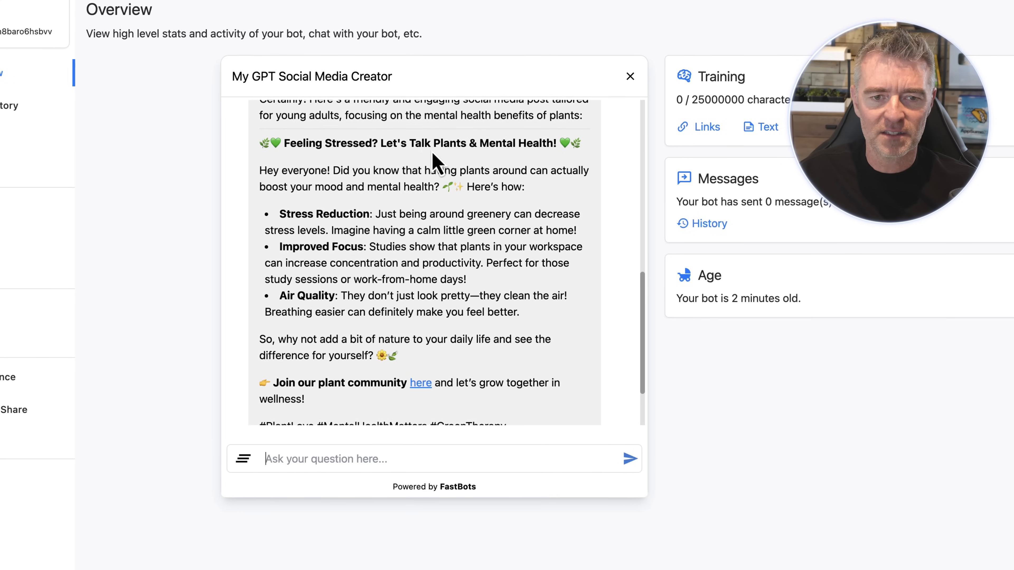
{"action": "scroll", "scroll_direction": "down", "scroll_amount": 3}
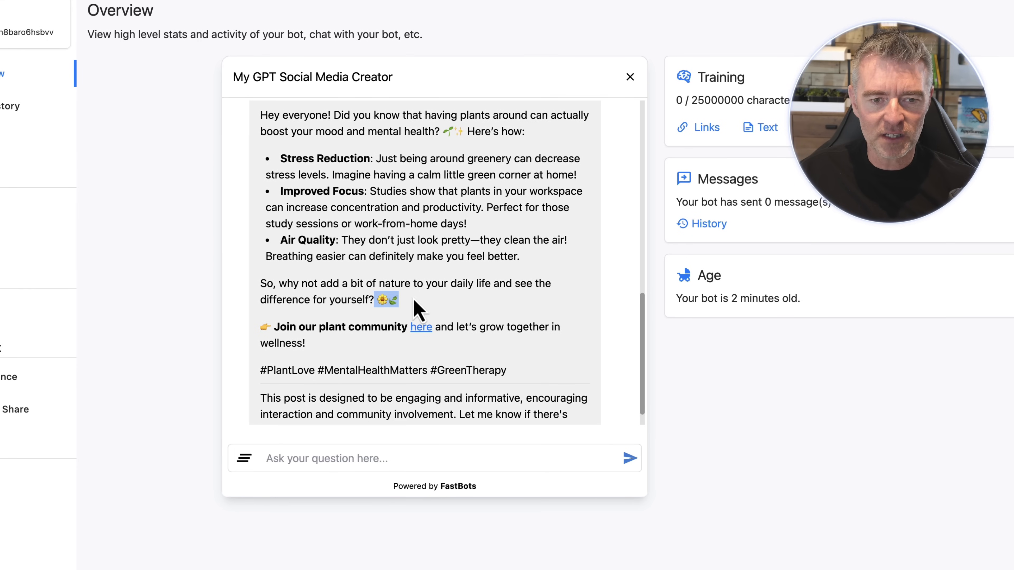
{"action": "mouse_move", "coordinate": [427, 368]}
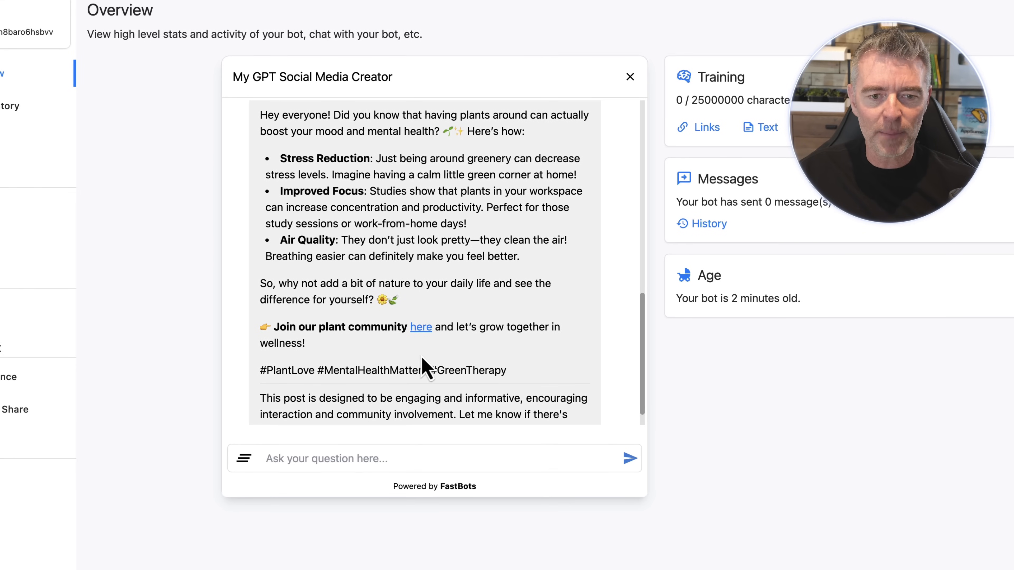
{"action": "scroll", "scroll_direction": "down", "scroll_amount": 3}
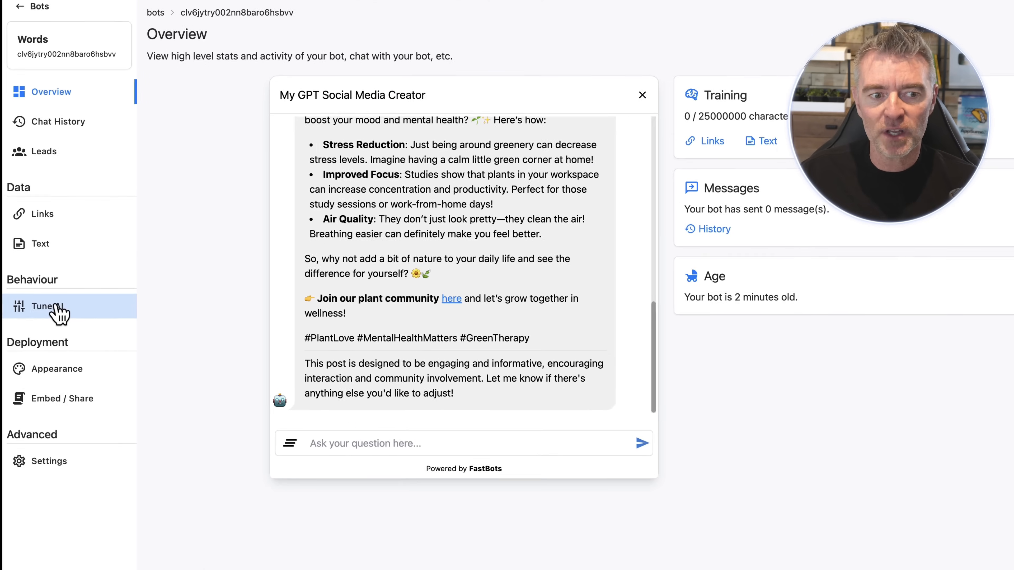
{"action": "scroll", "scroll_direction": "down", "scroll_amount": 3}
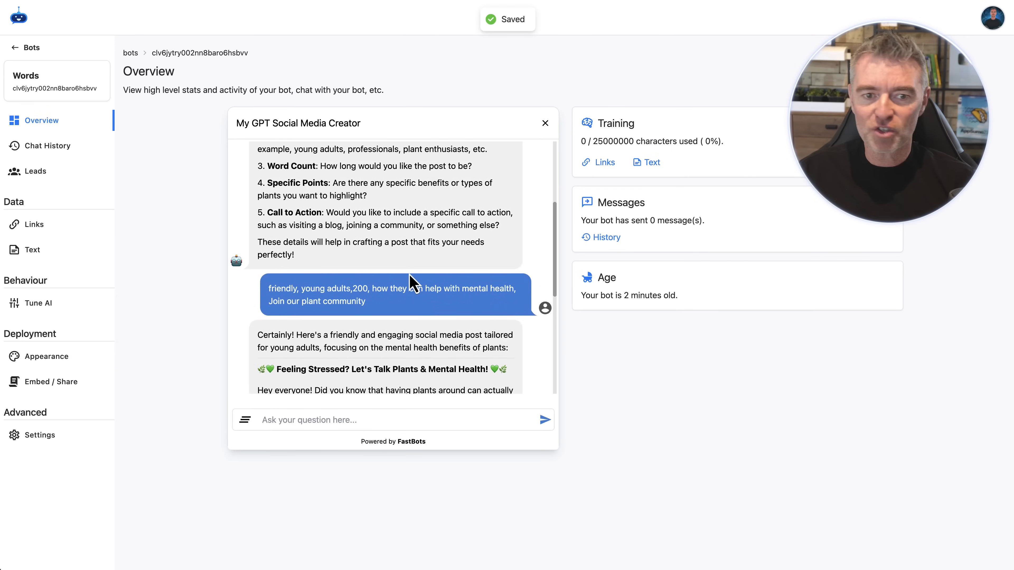
{"action": "scroll", "scroll_direction": "down", "scroll_amount": 3}
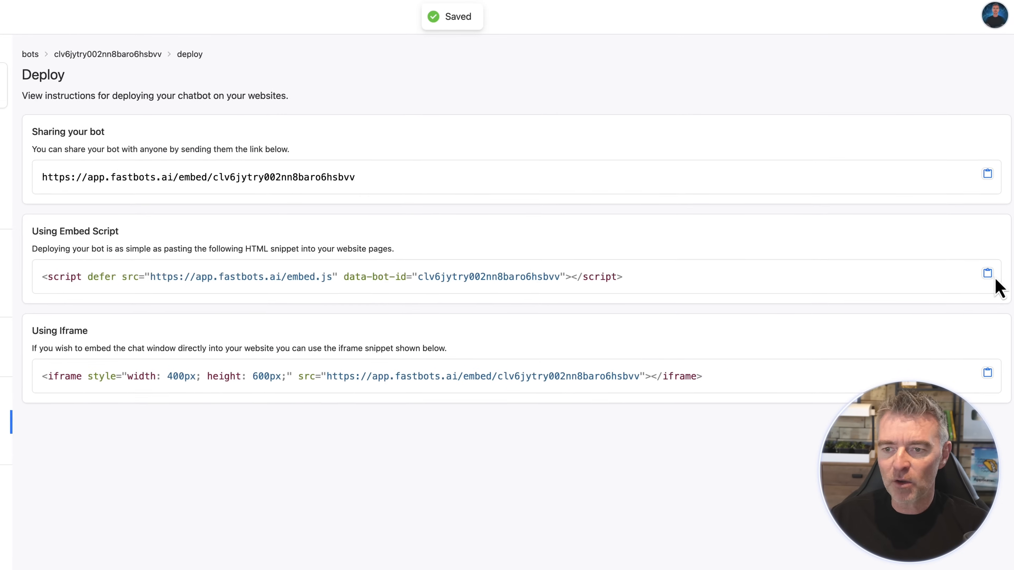
{"action": "left_click", "coordinate": [987, 272]}
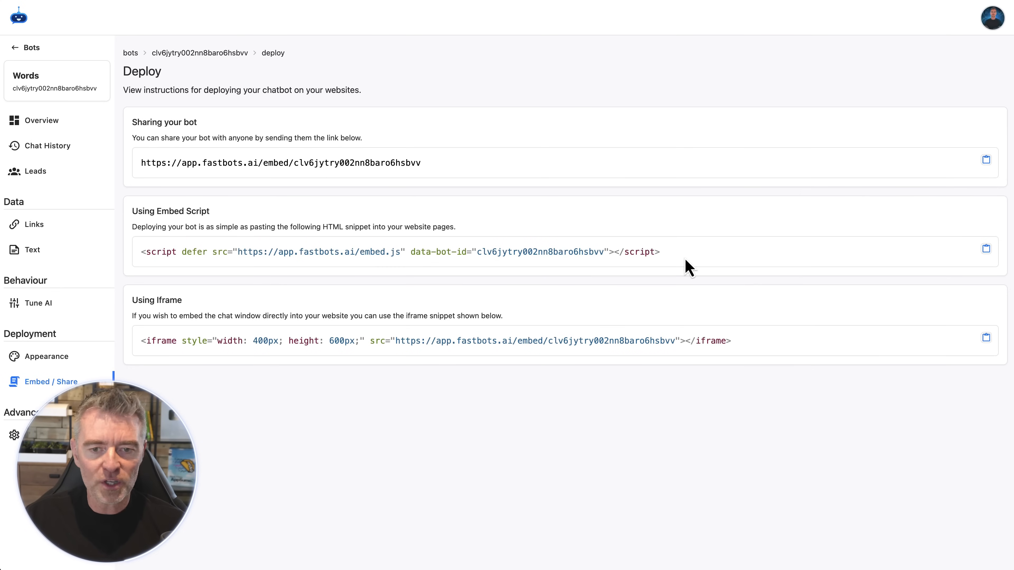
{"action": "left_click", "coordinate": [986, 248]}
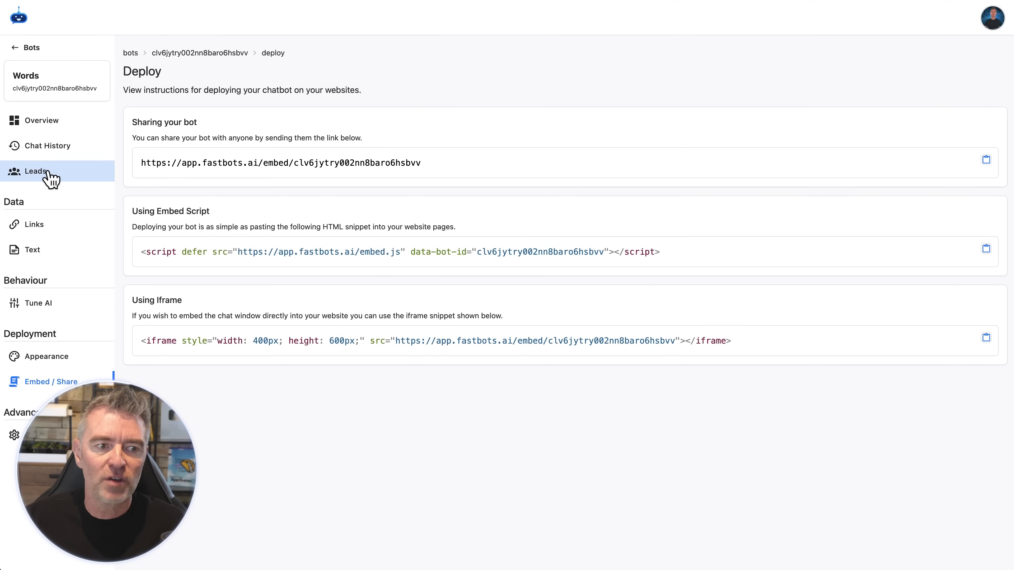
{"action": "mouse_move", "coordinate": [49, 145]}
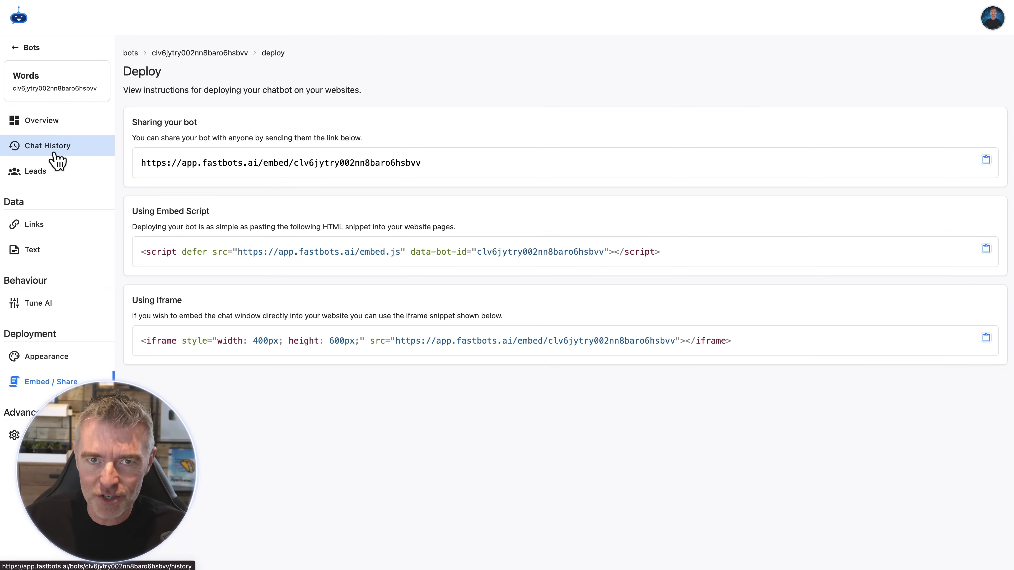
- Review the chat history and peek at Configure Conversation Emails without saving
{"action": "left_click", "coordinate": [47, 146]}
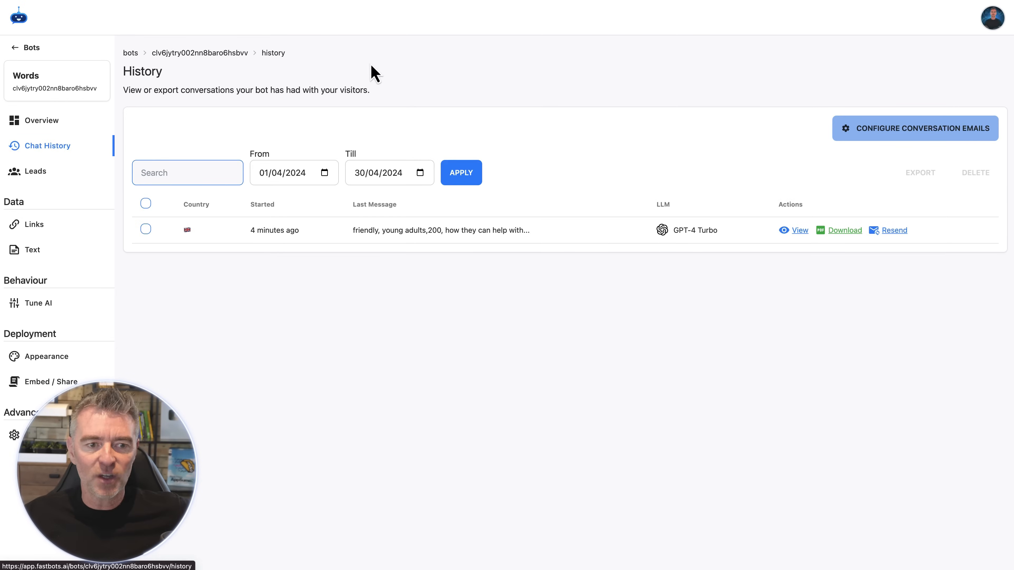
{"action": "mouse_move", "coordinate": [620, 323]}
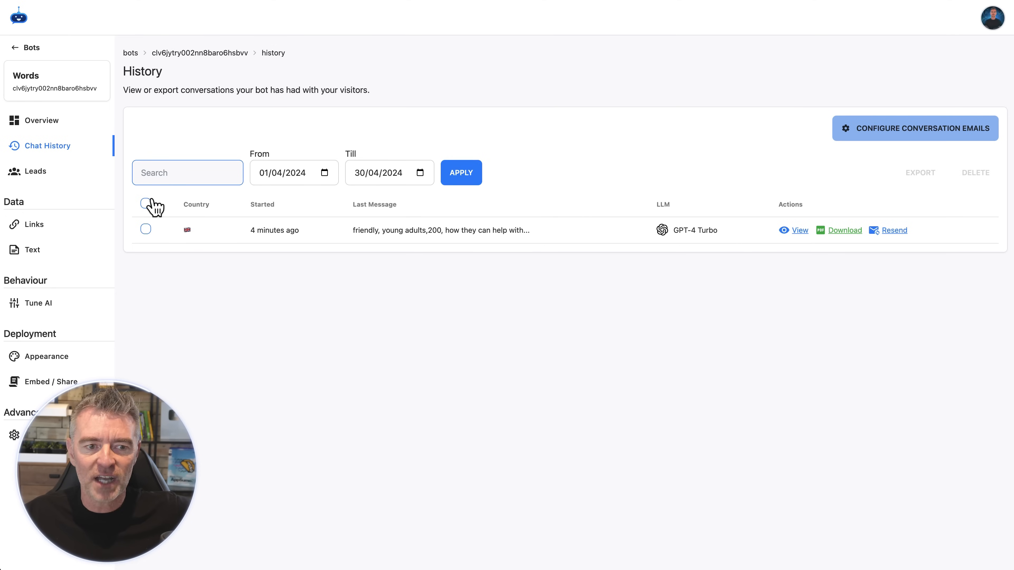
{"action": "left_click", "coordinate": [915, 128]}
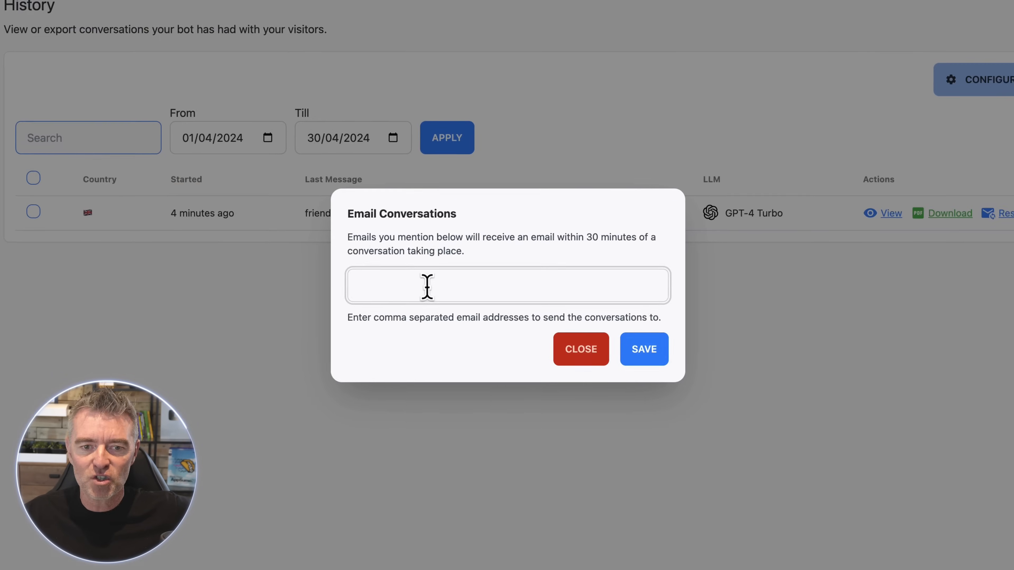
{"action": "left_click", "coordinate": [580, 350]}
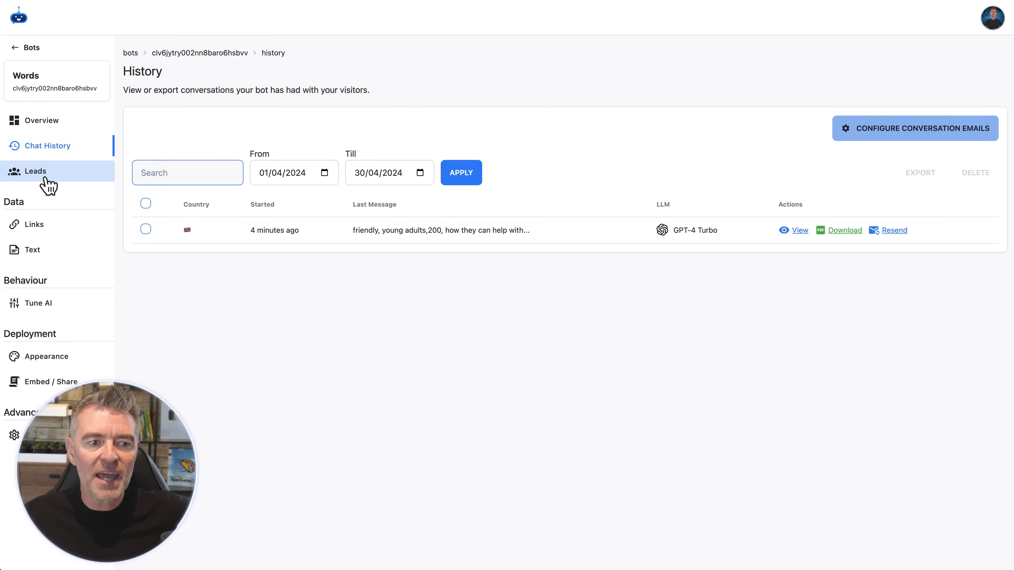
- Check the empty Leads list, then move to the Appearance settings
{"action": "left_click", "coordinate": [35, 170]}
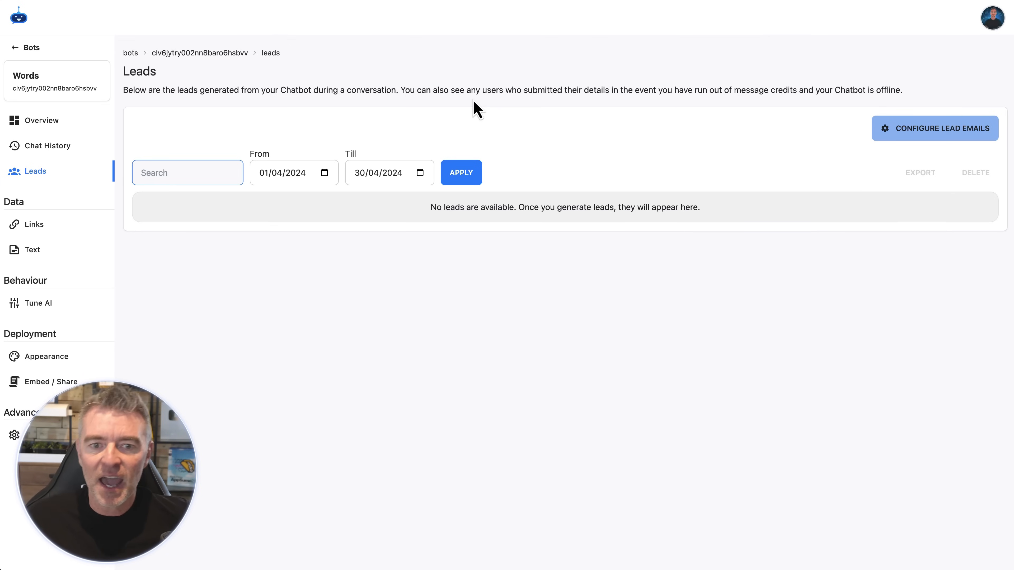
{"action": "mouse_move", "coordinate": [710, 202]}
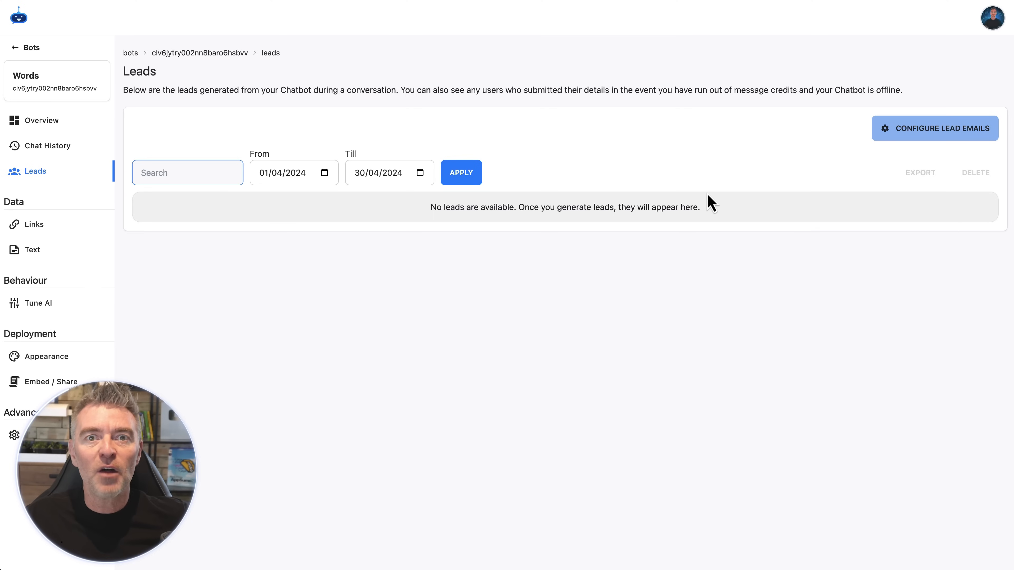
{"action": "left_click", "coordinate": [45, 356]}
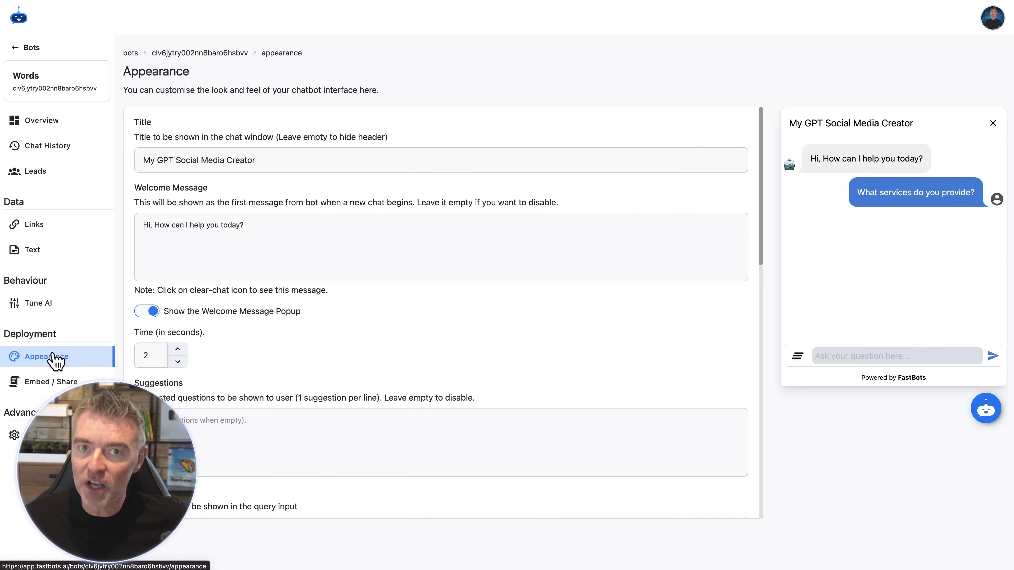
- Turn on the lead collection form and remove its Message field on the Appearance settings
{"action": "scroll", "scroll_direction": "down", "scroll_amount": 3}
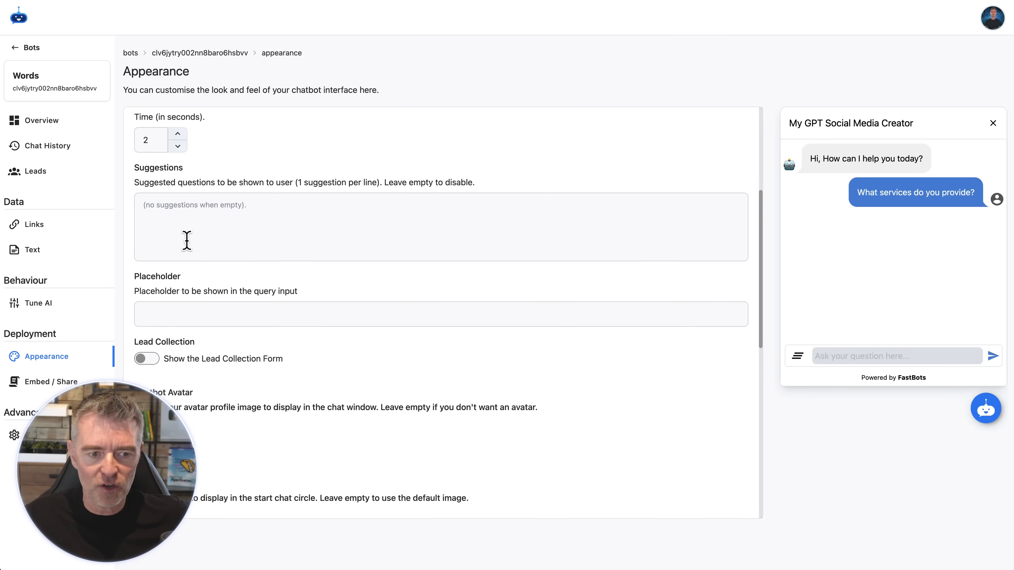
{"action": "left_click", "coordinate": [146, 358]}
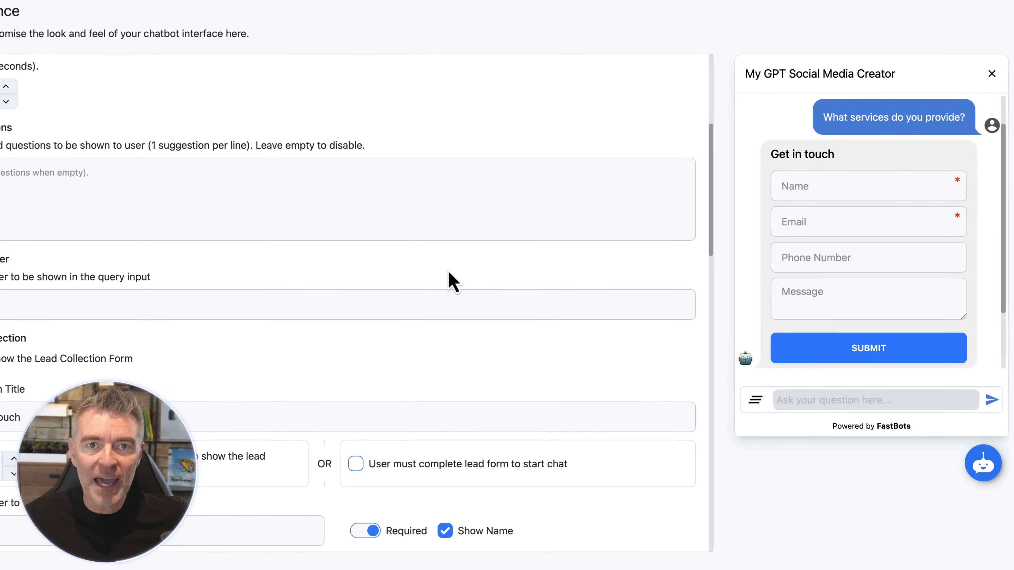
{"action": "scroll", "scroll_direction": "down", "scroll_amount": 3}
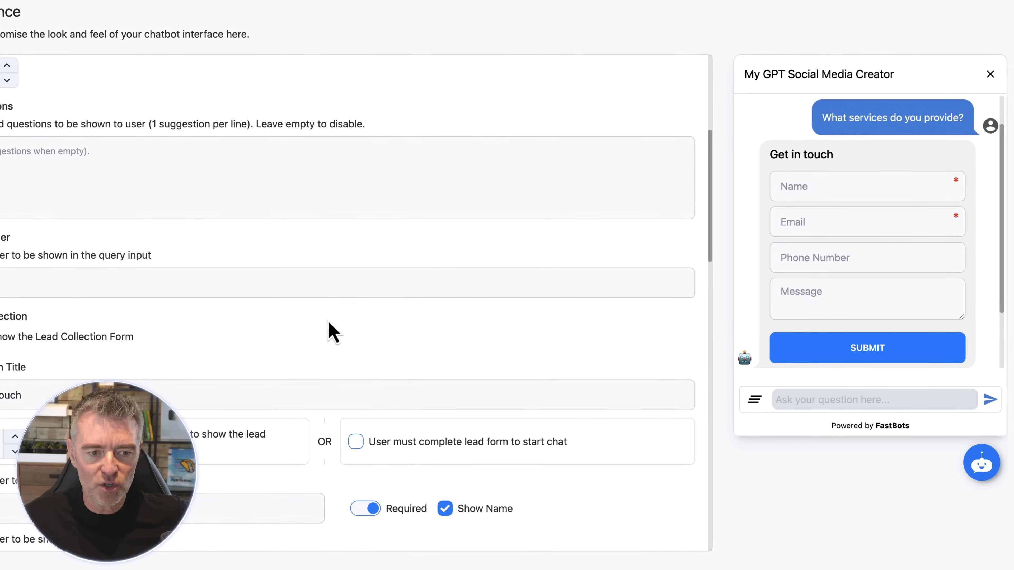
{"action": "scroll", "scroll_direction": "down", "scroll_amount": 3}
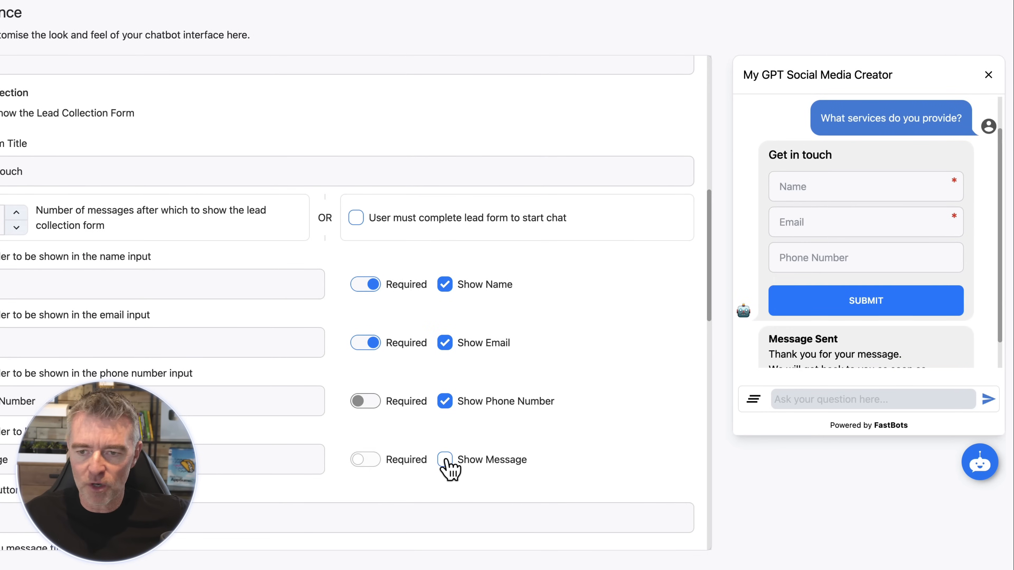
{"action": "left_click", "coordinate": [444, 401]}
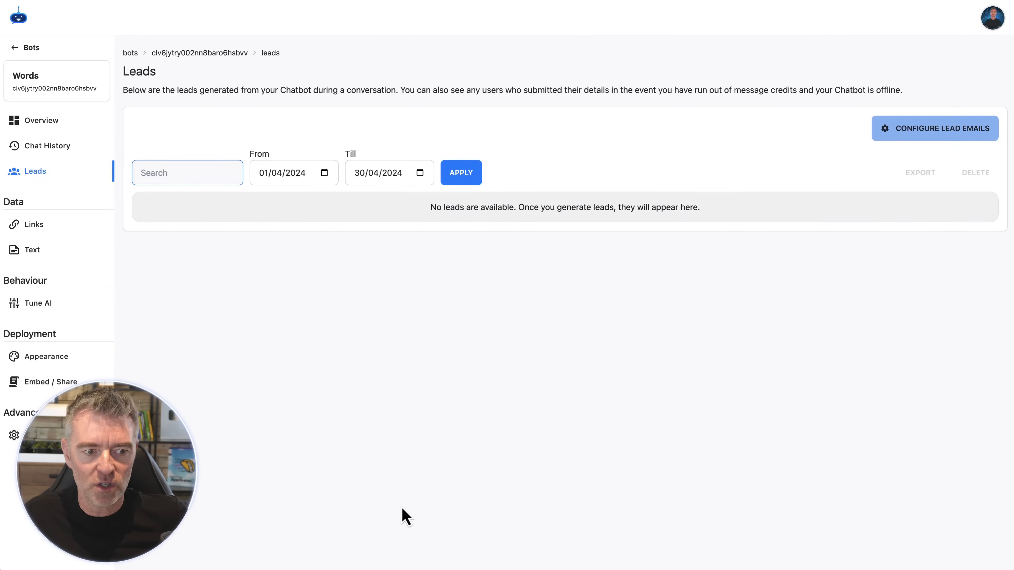
{"action": "mouse_move", "coordinate": [437, 371]}
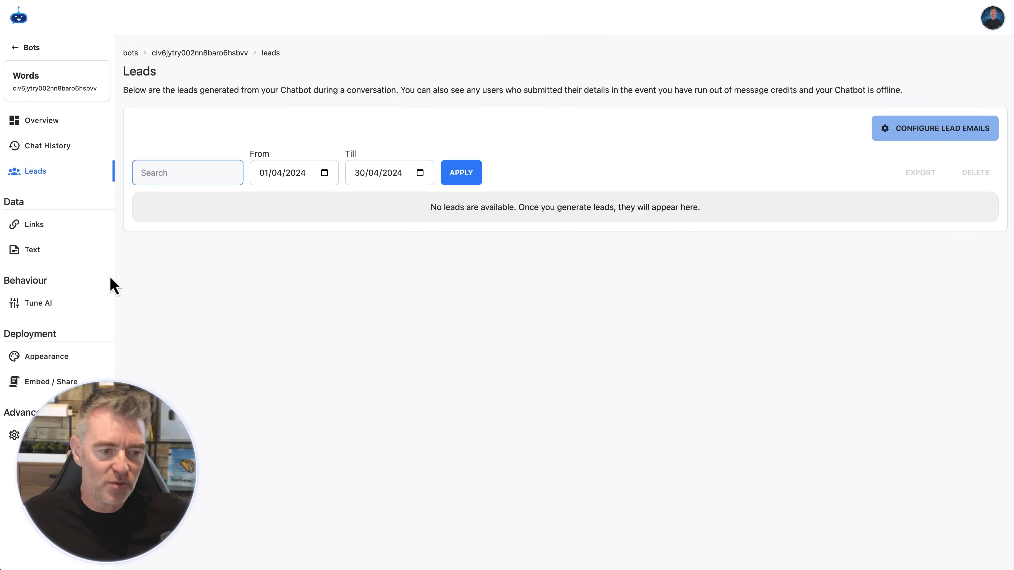
{"action": "mouse_move", "coordinate": [51, 382]}
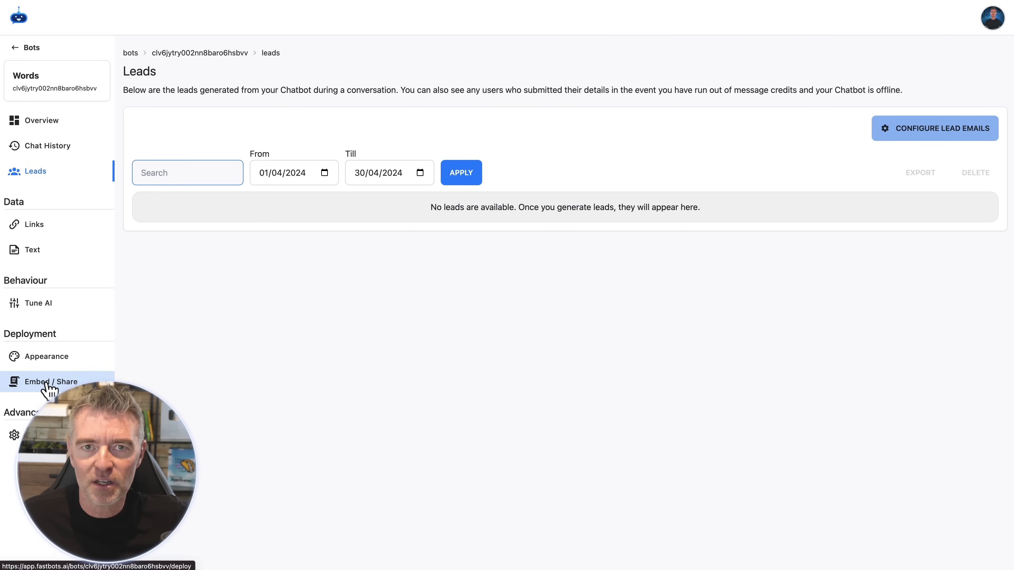
- Return to the Words bot's Embed / Share codes, then view the FastBots pricing plans
{"action": "left_click", "coordinate": [51, 381]}
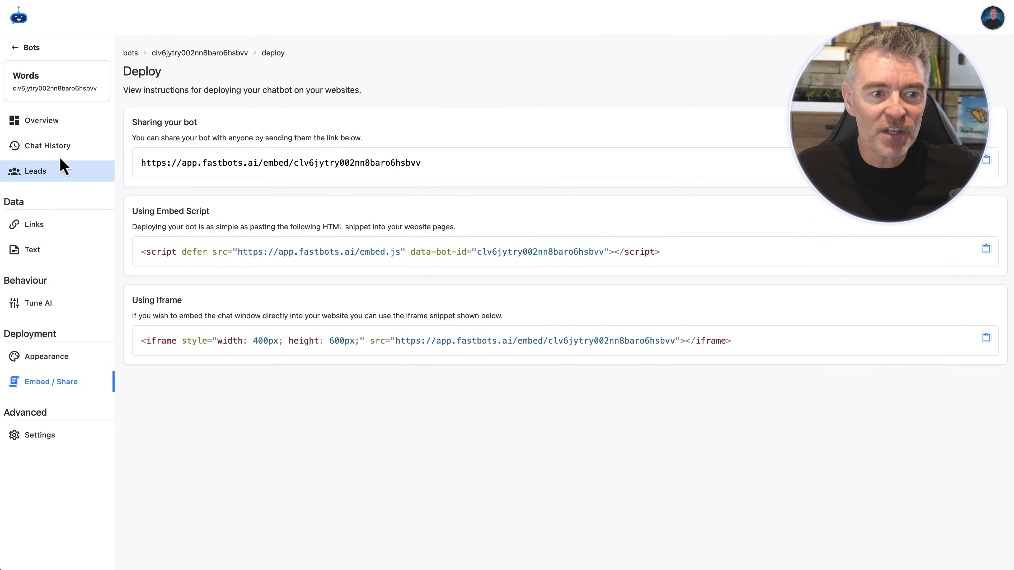
{"action": "left_click", "coordinate": [41, 121]}
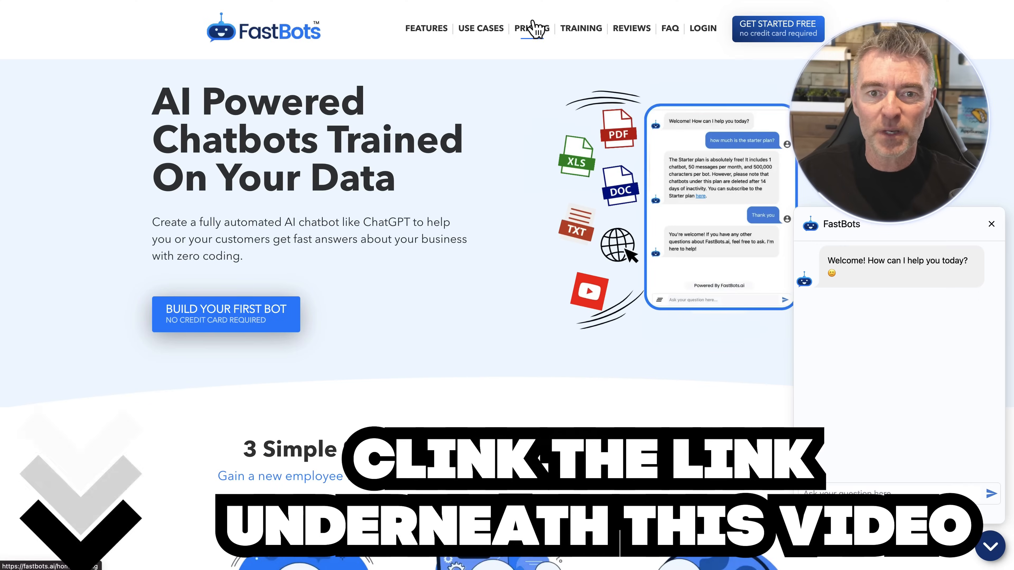
{"action": "left_click", "coordinate": [530, 28]}
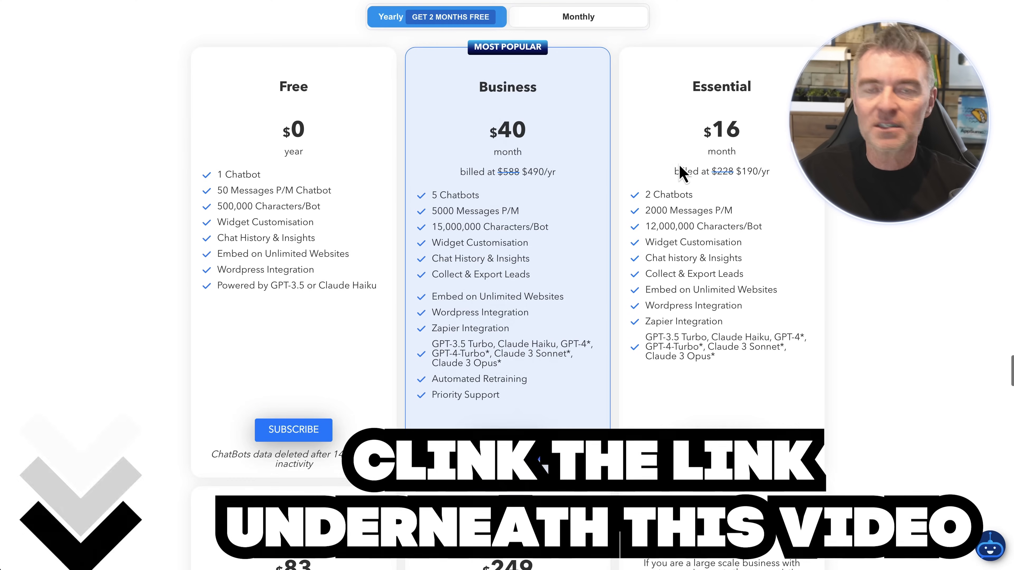